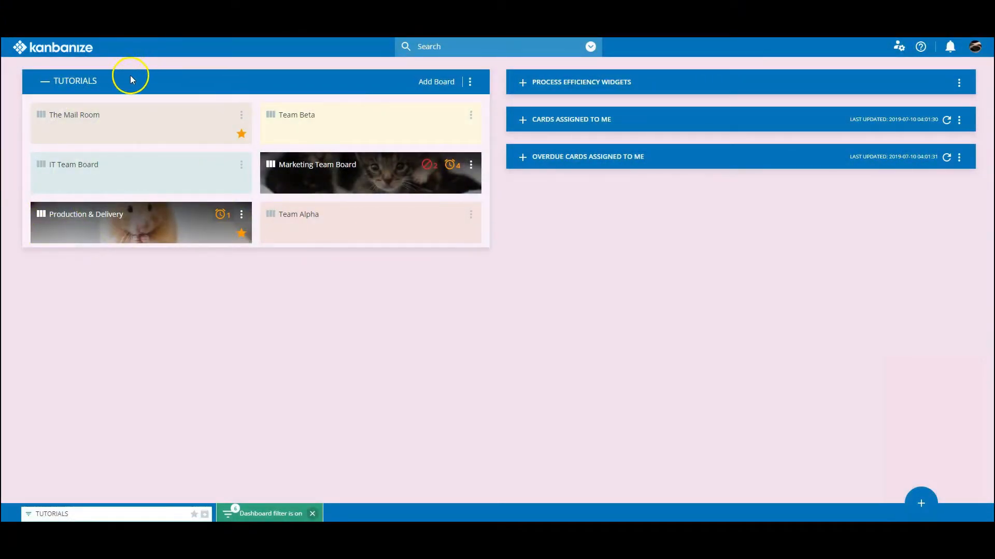
{"action": "mouse_move", "coordinate": [470, 83]}
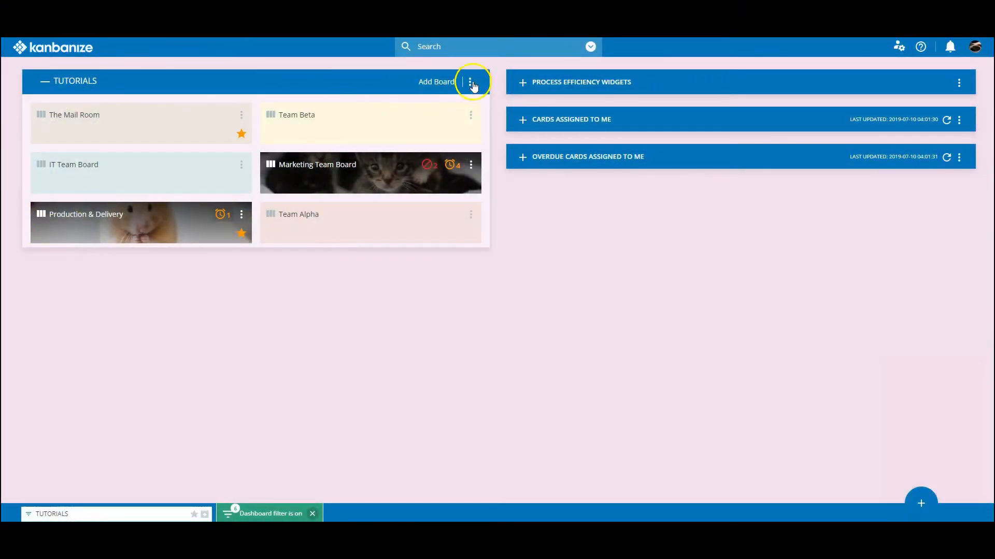
Start renaming the TUTORIALS workspace from its options menu
{"action": "left_click", "coordinate": [469, 82]}
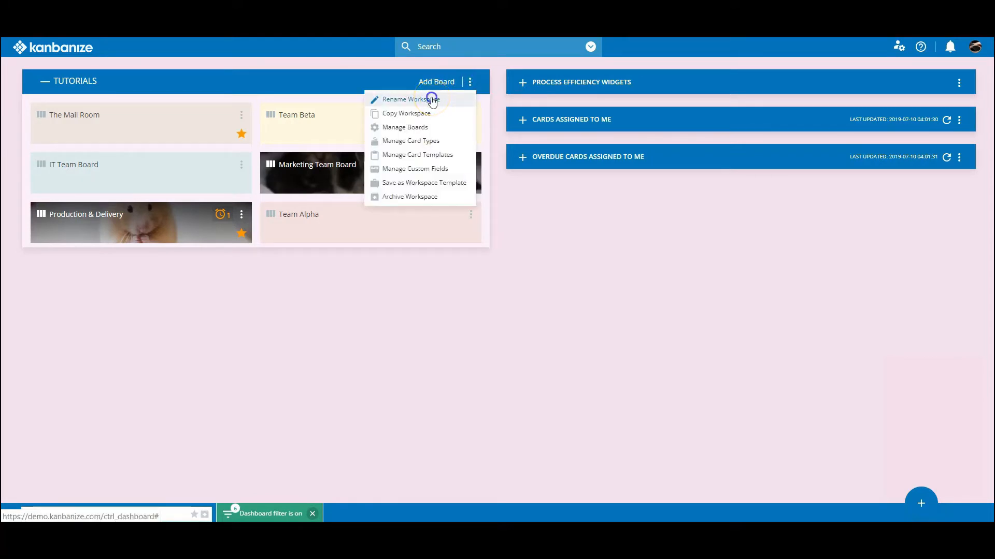
{"action": "left_click", "coordinate": [410, 99]}
{"action": "type", "text": "The Widgets Company"}
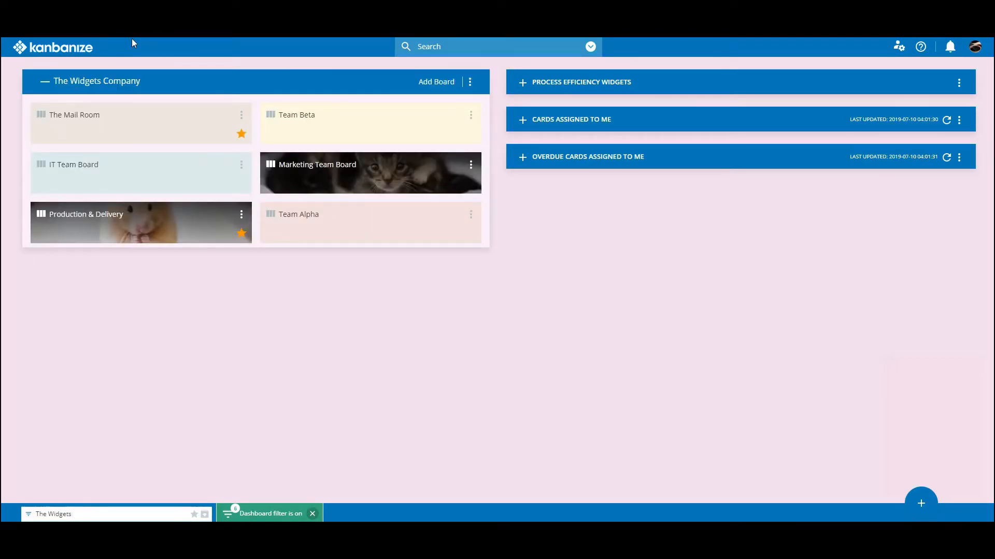
{"action": "left_click", "coordinate": [95, 514]}
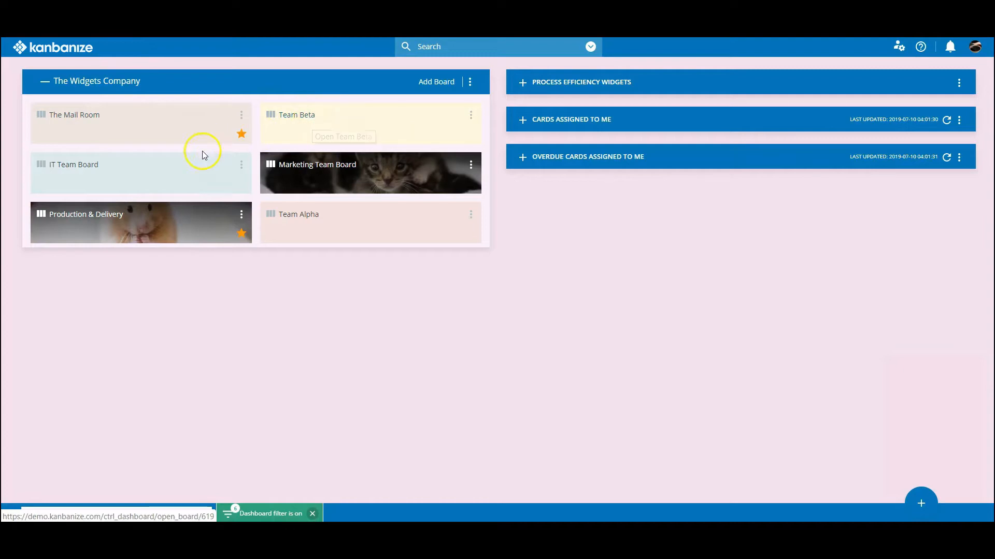
{"action": "mouse_move", "coordinate": [308, 222]}
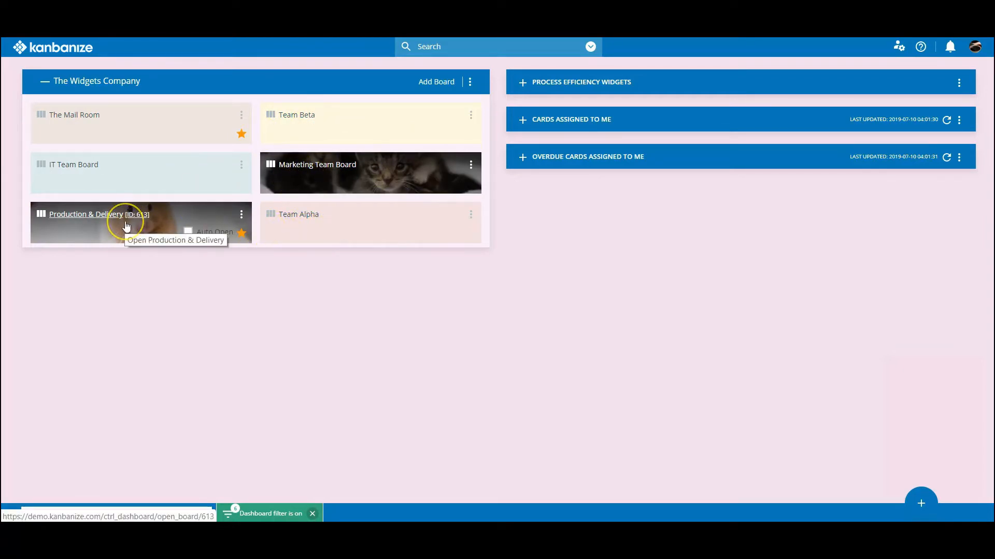
{"action": "mouse_move", "coordinate": [75, 222]}
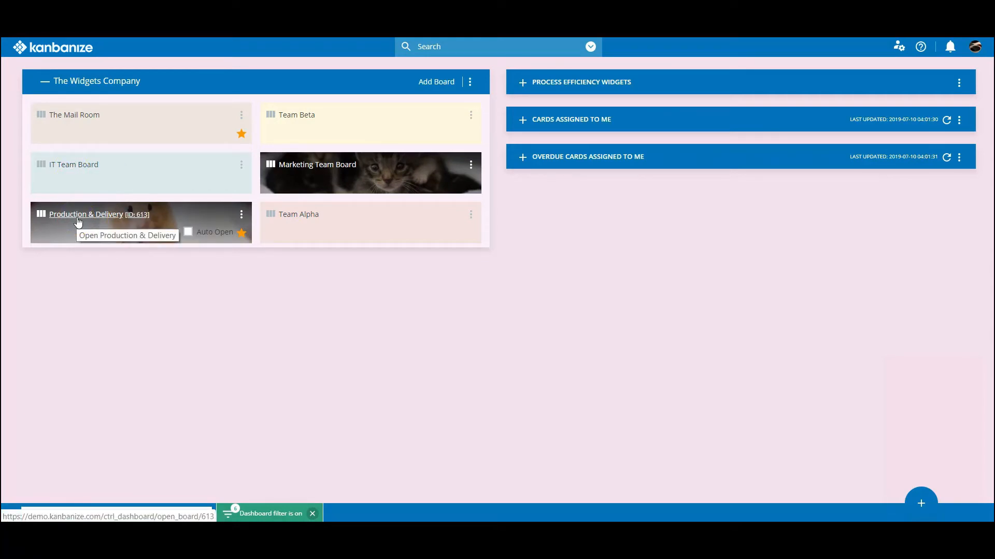
Open the Production & Delivery board and look through its initiatives and cards workflows
{"action": "left_click", "coordinate": [86, 214]}
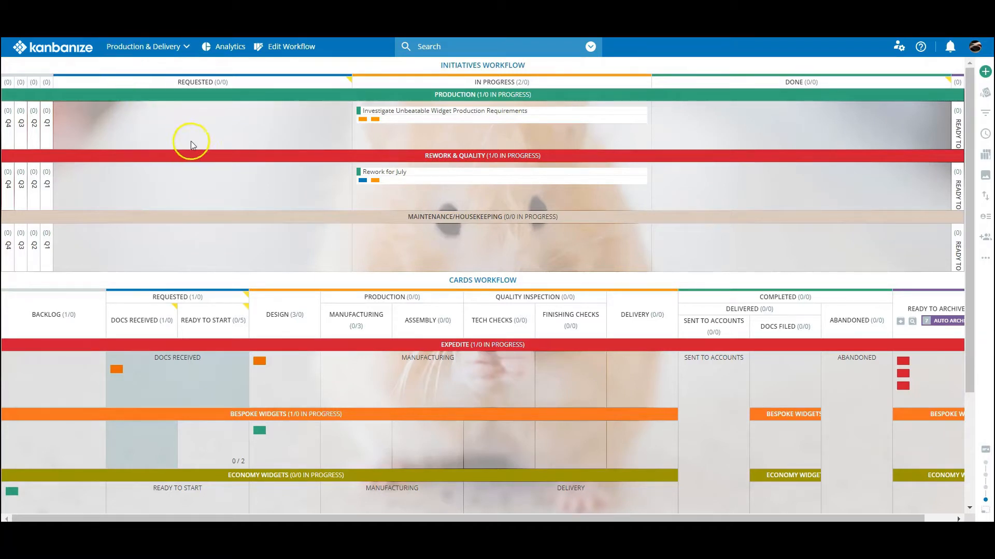
{"action": "mouse_move", "coordinate": [141, 50]}
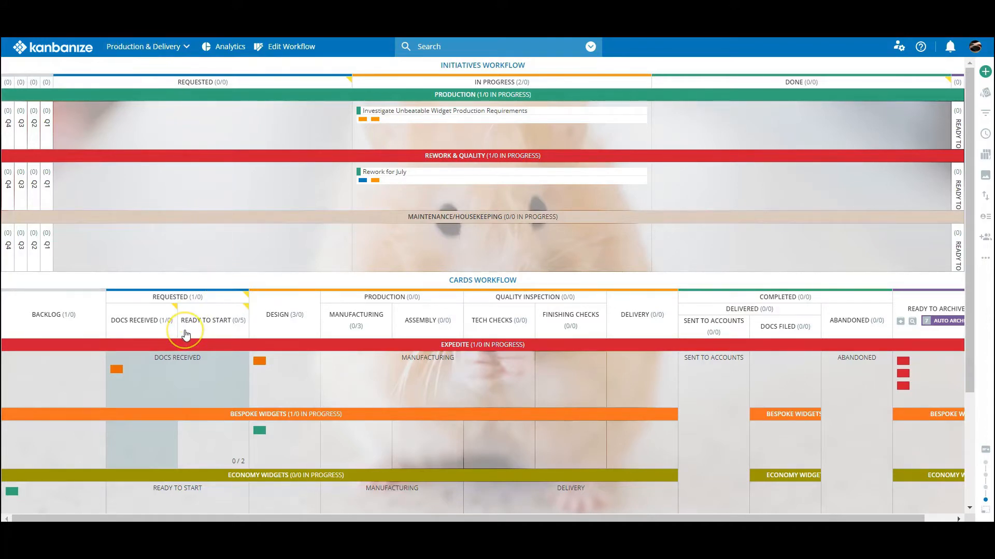
{"action": "scroll", "scroll_direction": "down", "scroll_amount": 3}
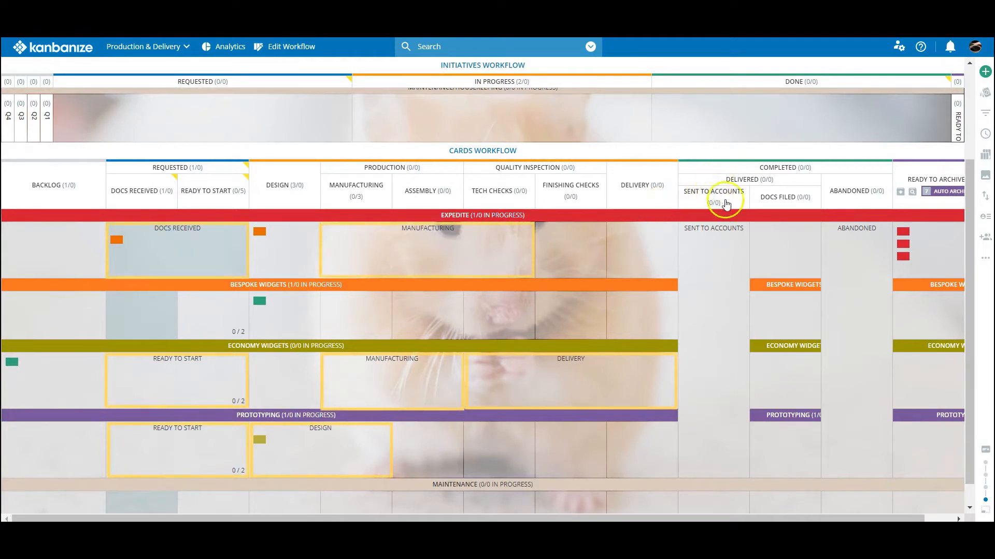
{"action": "mouse_move", "coordinate": [424, 278]}
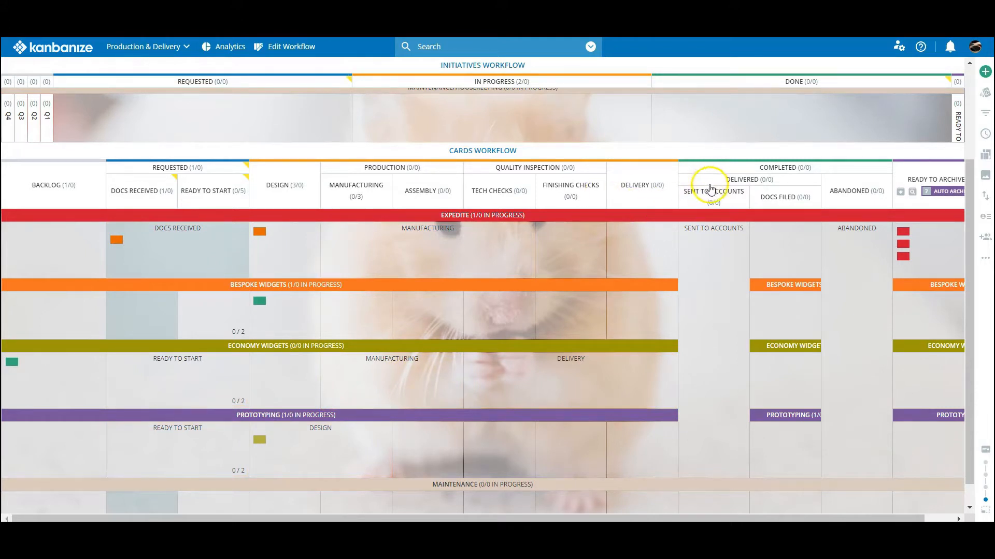
{"action": "mouse_move", "coordinate": [814, 204]}
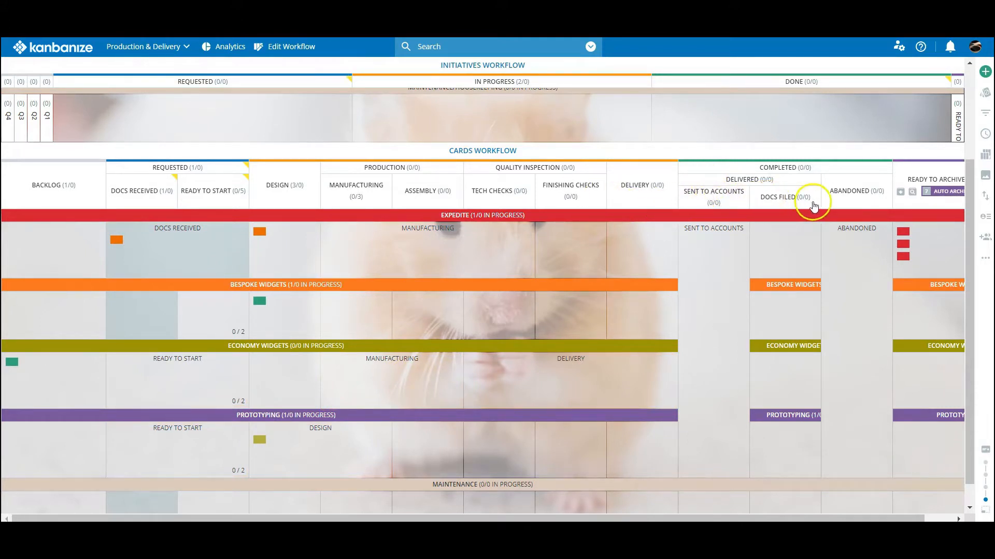
{"action": "mouse_move", "coordinate": [799, 235]}
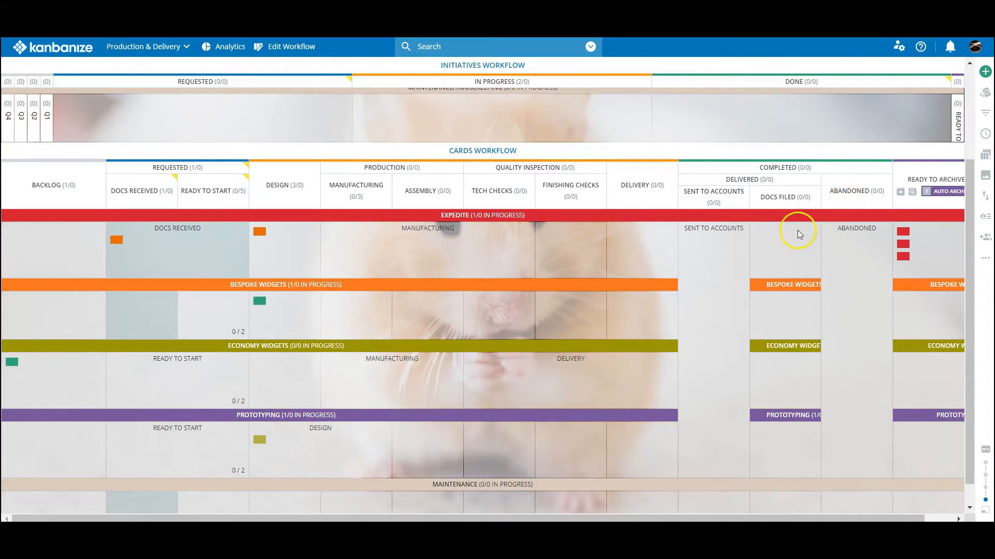
{"action": "mouse_move", "coordinate": [126, 64]}
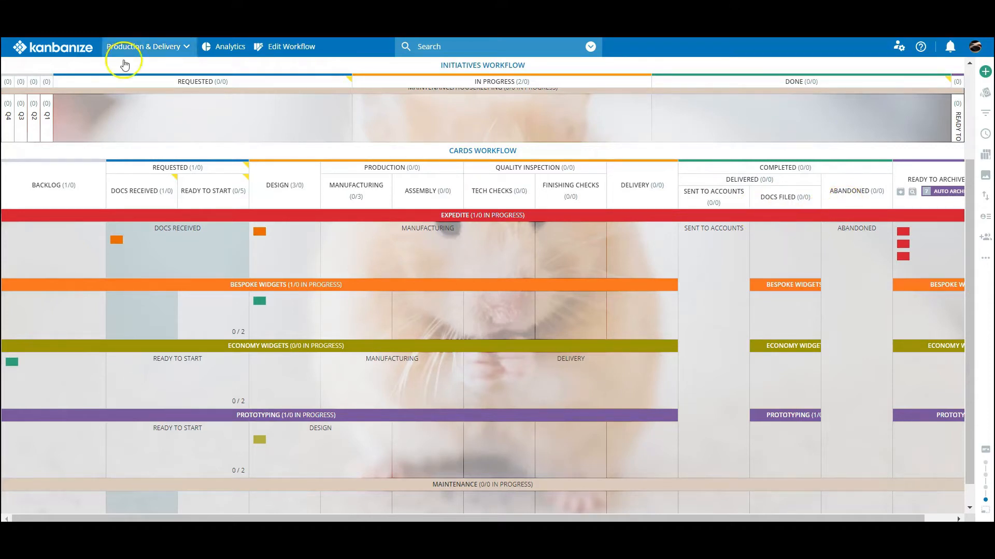
{"action": "mouse_move", "coordinate": [205, 306]}
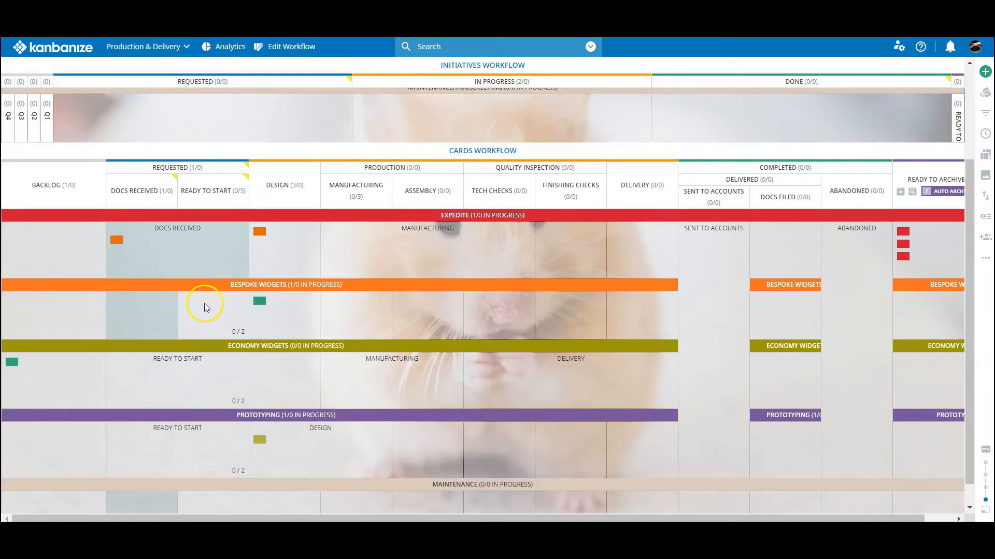
{"action": "mouse_move", "coordinate": [191, 372]}
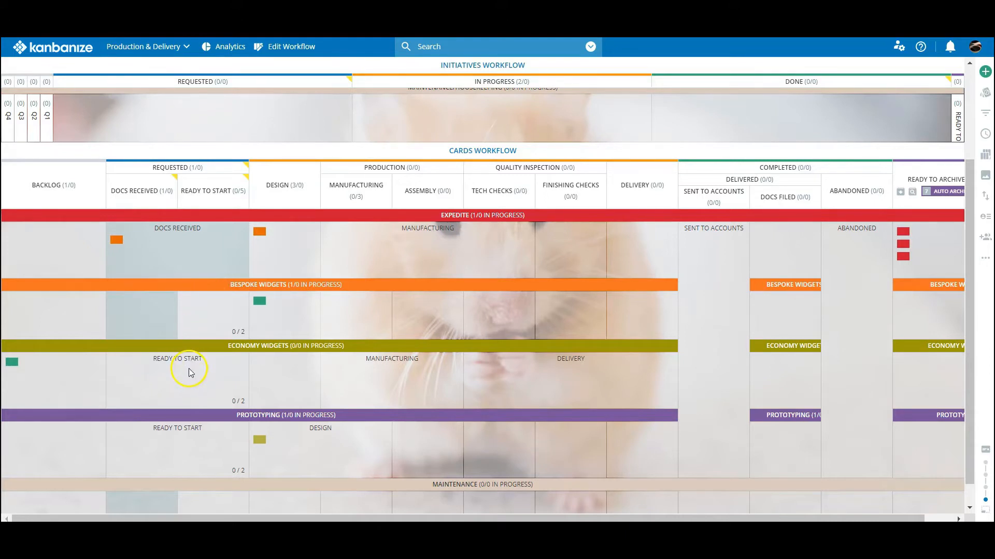
{"action": "mouse_move", "coordinate": [208, 351]}
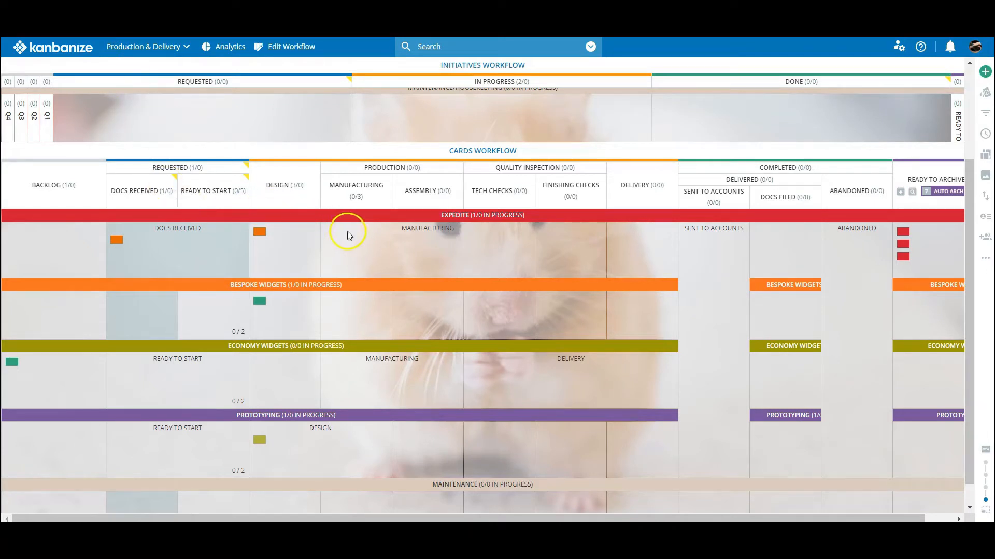
{"action": "mouse_move", "coordinate": [298, 258]}
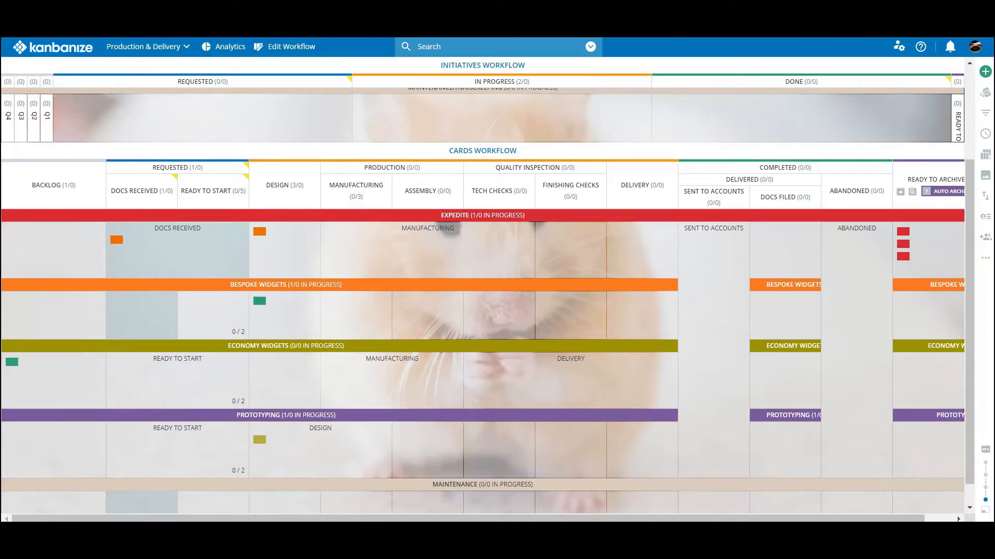
{"action": "mouse_move", "coordinate": [985, 477]}
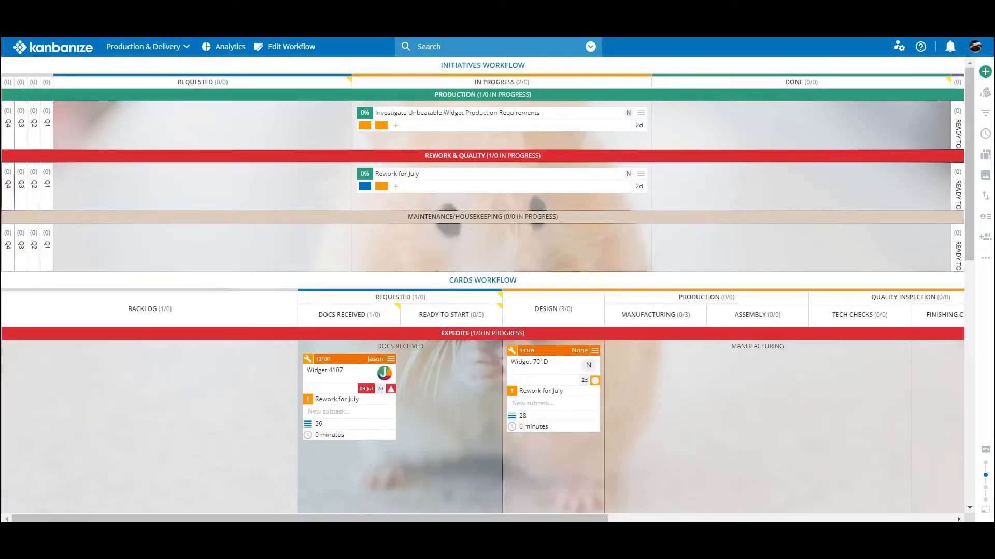
{"action": "mouse_move", "coordinate": [280, 392]}
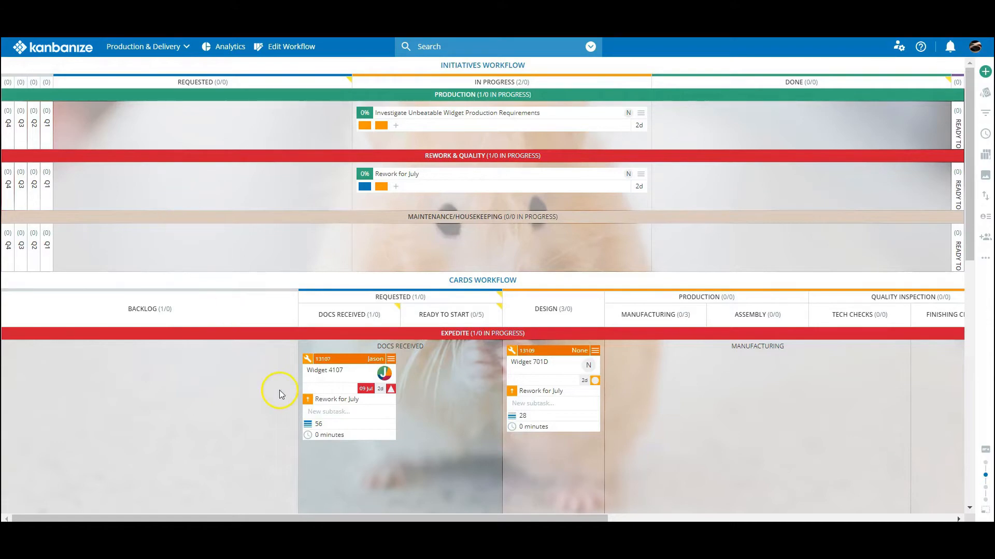
{"action": "scroll", "scroll_direction": "down", "scroll_amount": 3}
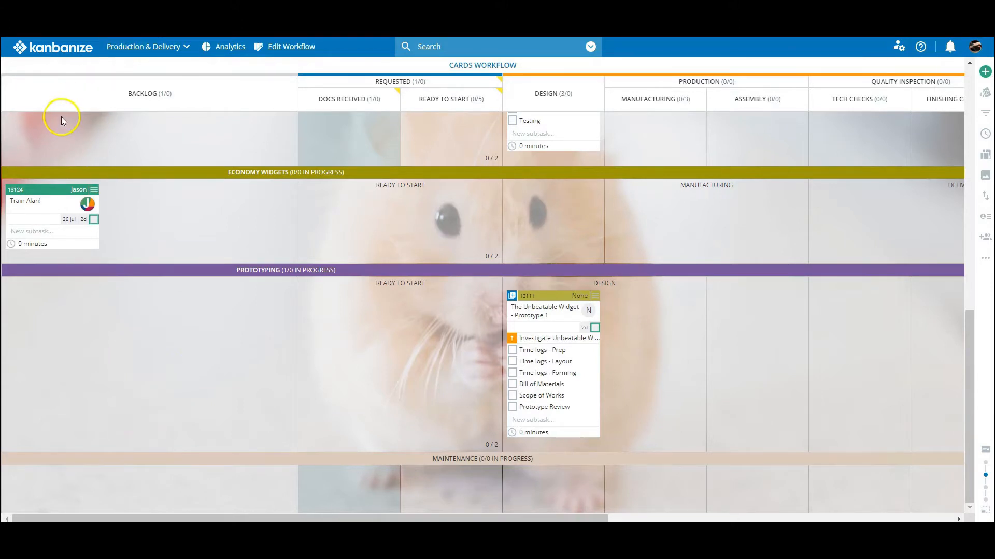
{"action": "mouse_move", "coordinate": [168, 422]}
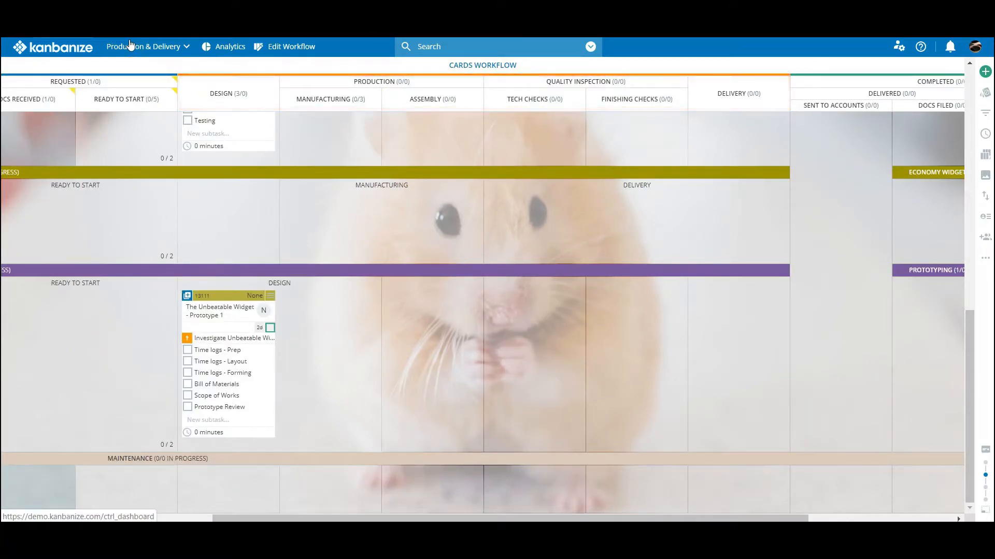
{"action": "mouse_move", "coordinate": [213, 210]}
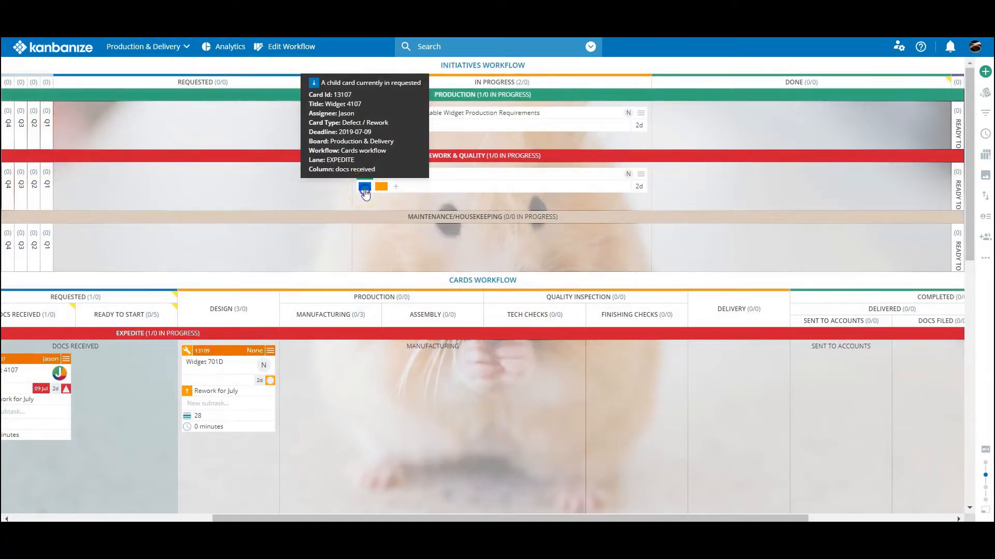
{"action": "scroll", "scroll_direction": "down", "scroll_amount": 3}
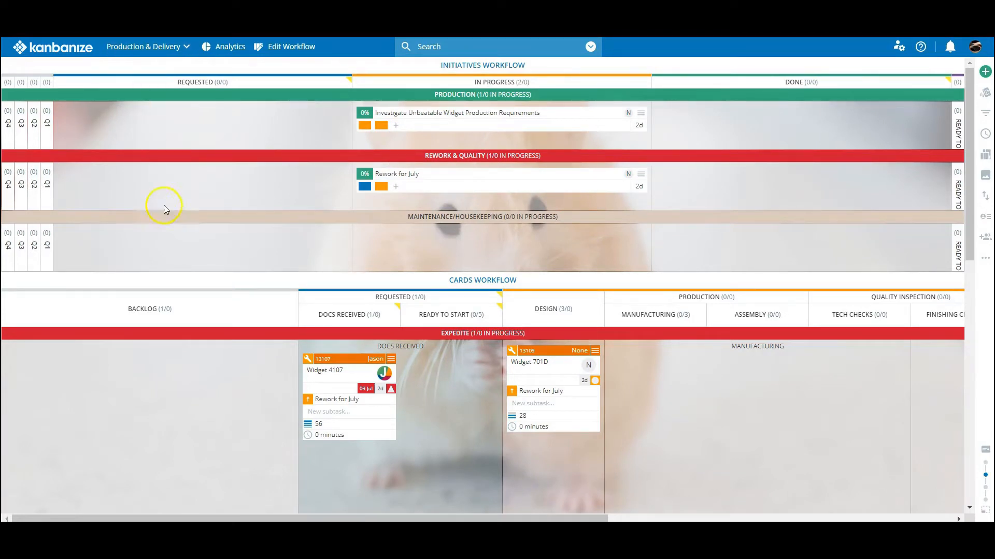
{"action": "mouse_move", "coordinate": [142, 366]}
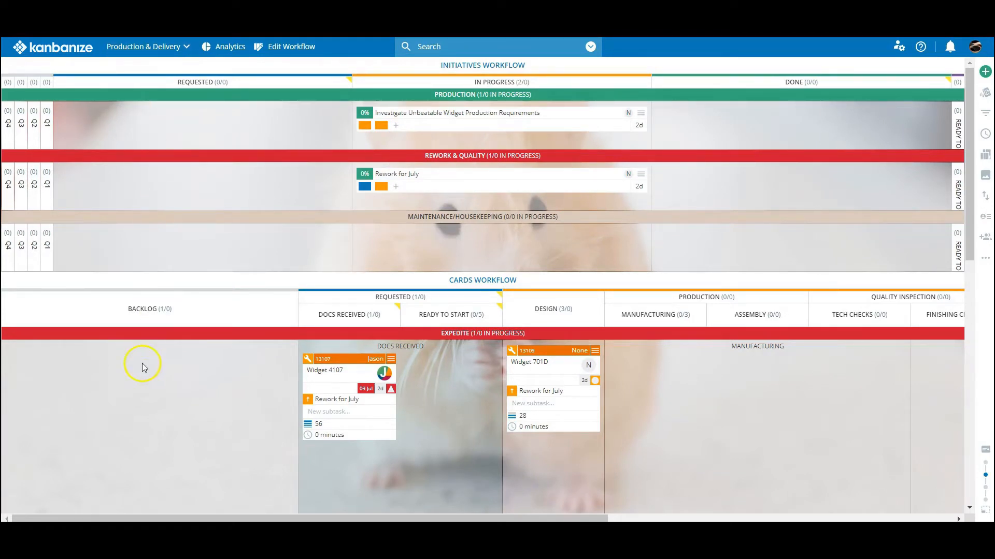
{"action": "scroll", "scroll_direction": "down", "scroll_amount": 3}
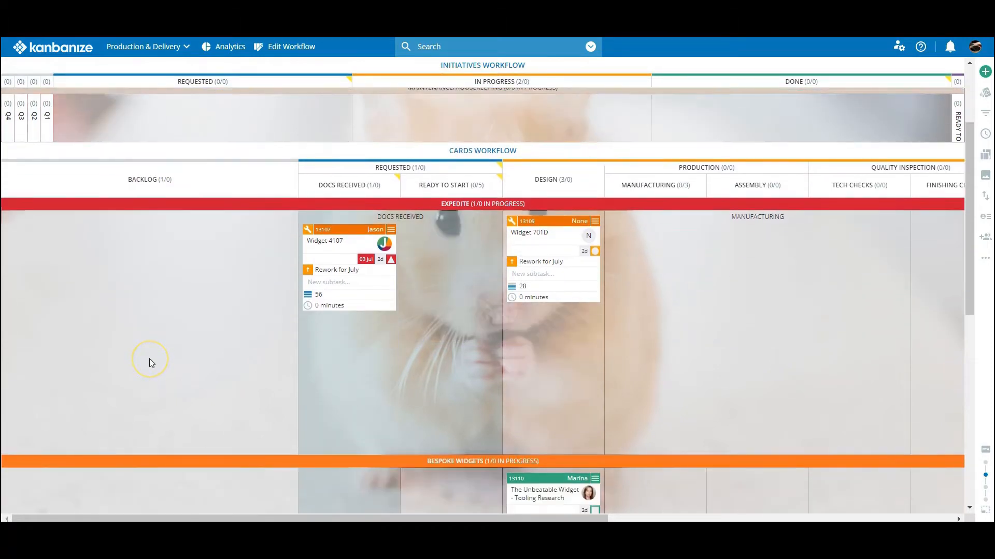
{"action": "scroll", "scroll_direction": "down", "scroll_amount": 3}
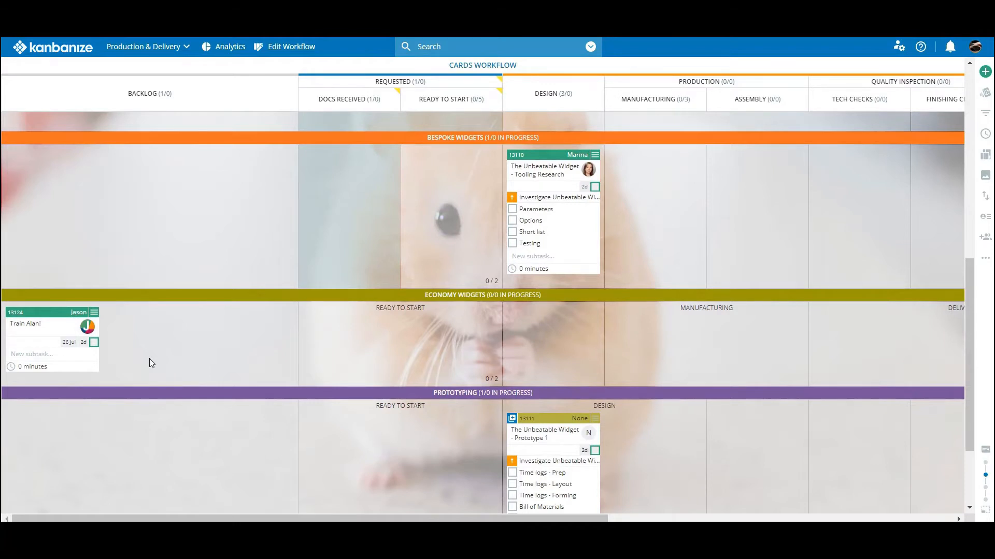
{"action": "scroll", "scroll_direction": "down", "scroll_amount": 3}
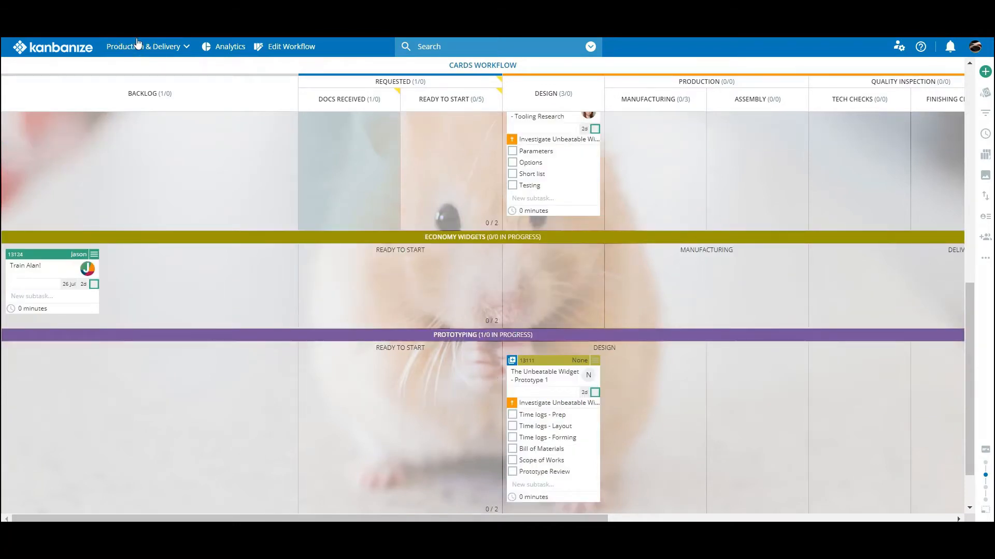
{"action": "mouse_move", "coordinate": [164, 302]}
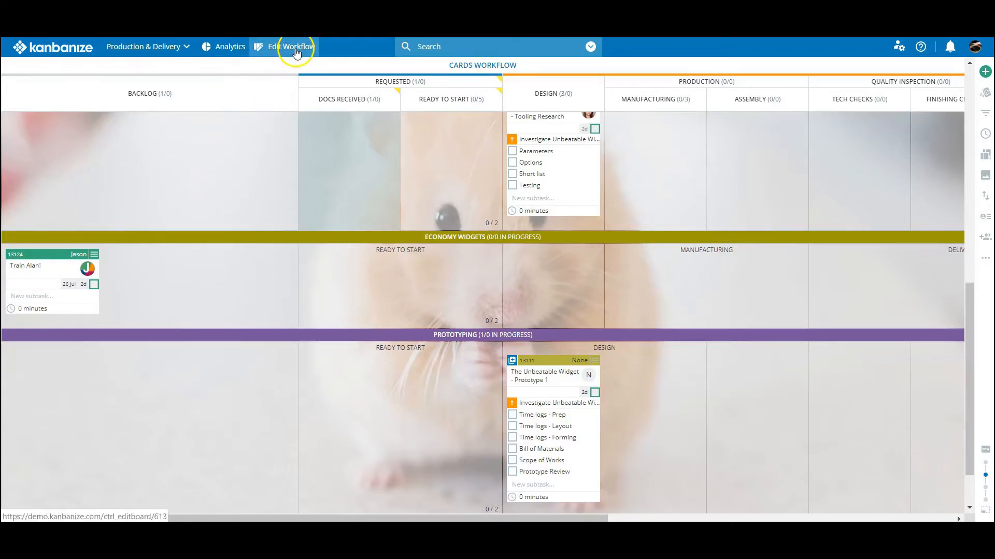
{"action": "left_click", "coordinate": [289, 46]}
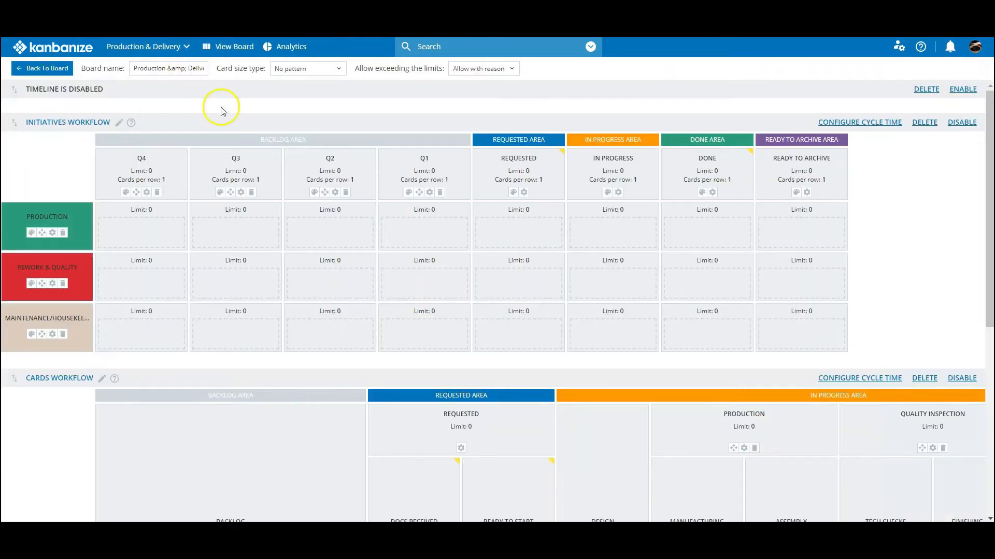
{"action": "scroll", "scroll_direction": "down", "scroll_amount": 3}
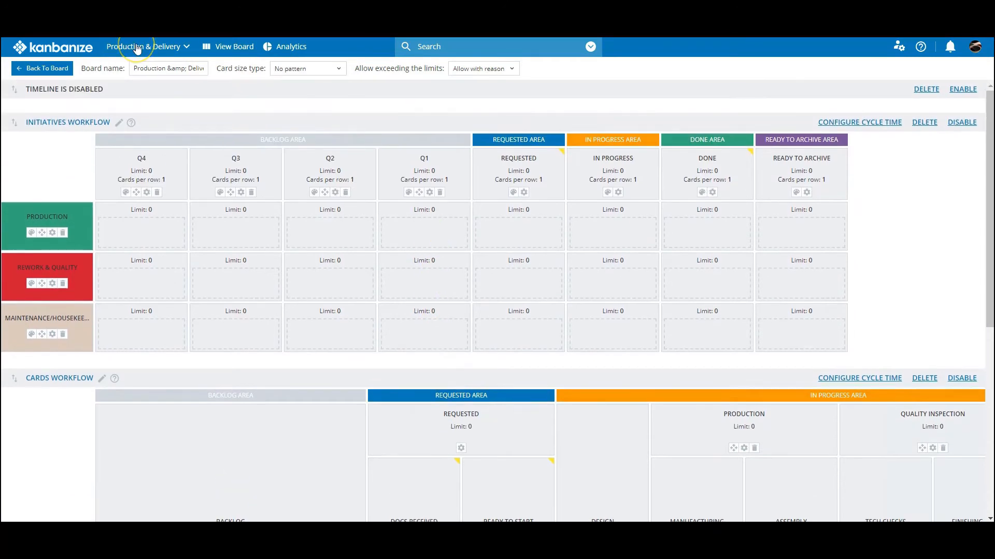
{"action": "mouse_move", "coordinate": [169, 129]}
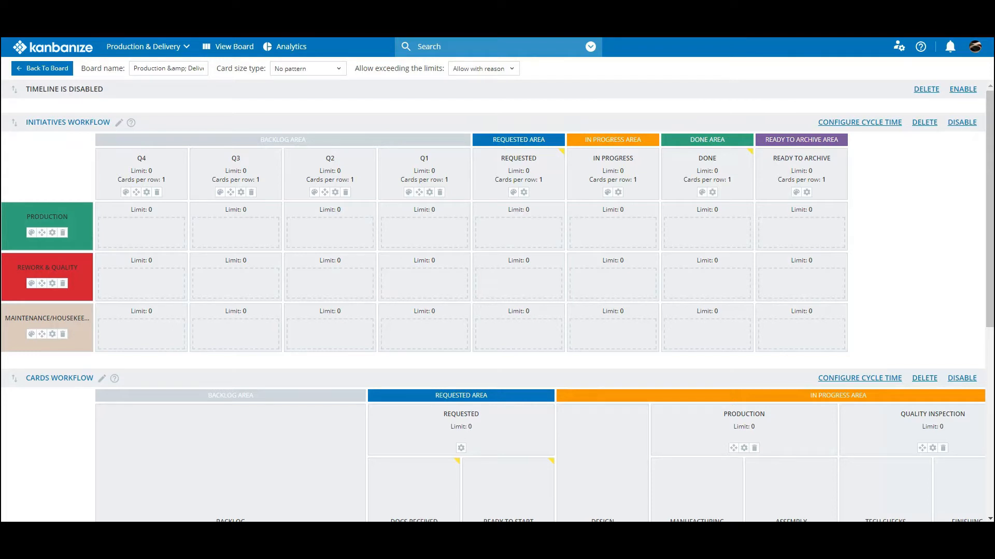
{"action": "scroll", "scroll_direction": "down", "scroll_amount": 3}
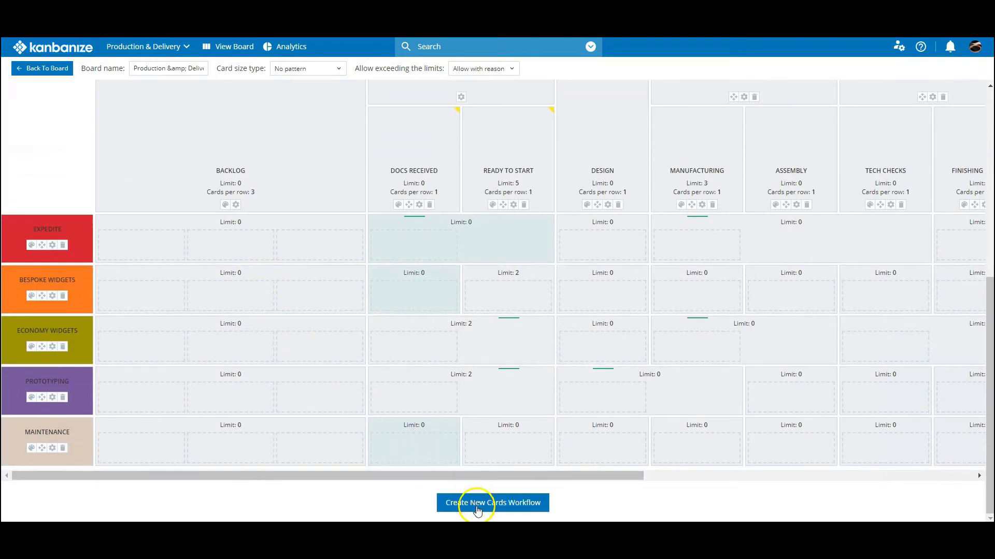
Add a new cards workflow to the board in the editor
{"action": "left_click", "coordinate": [492, 503]}
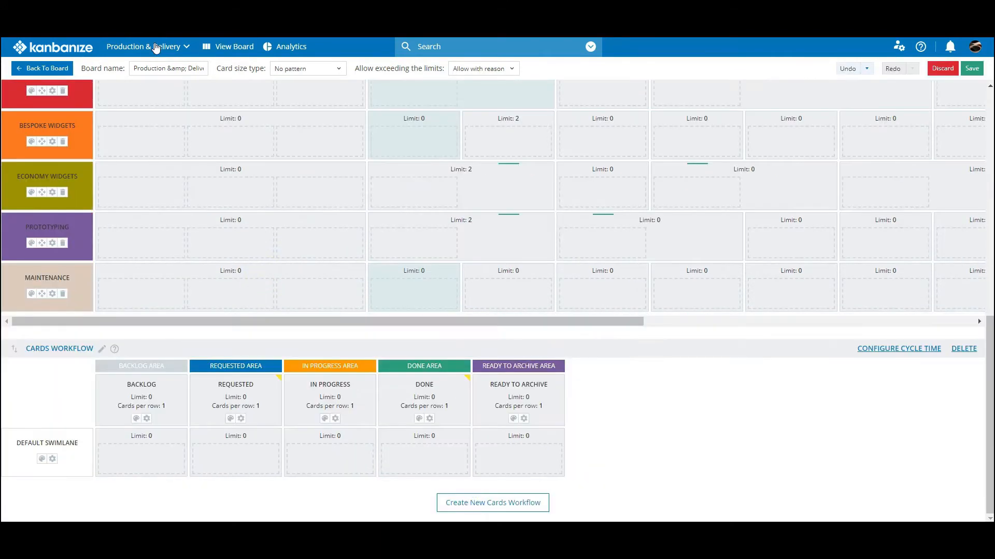
{"action": "mouse_move", "coordinate": [236, 413]}
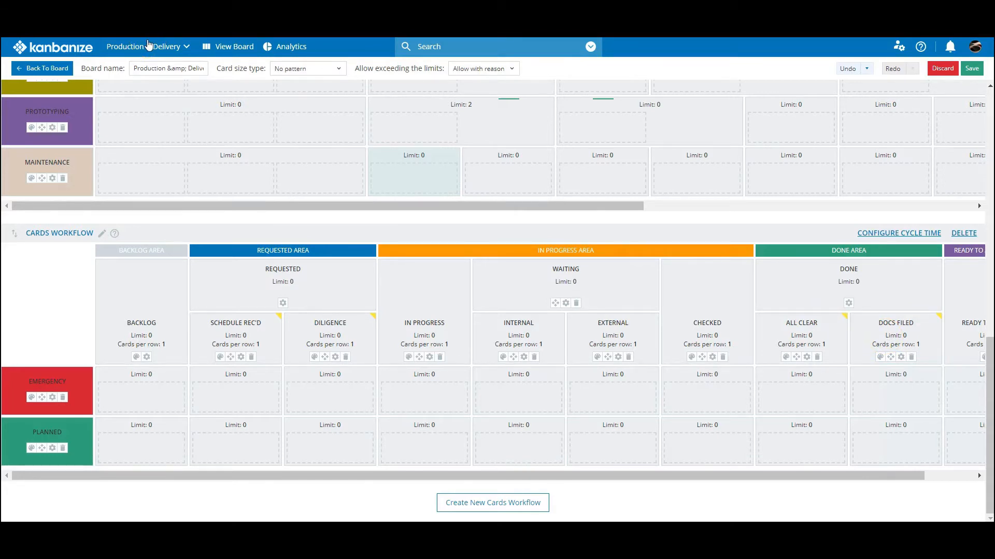
{"action": "mouse_move", "coordinate": [492, 502]}
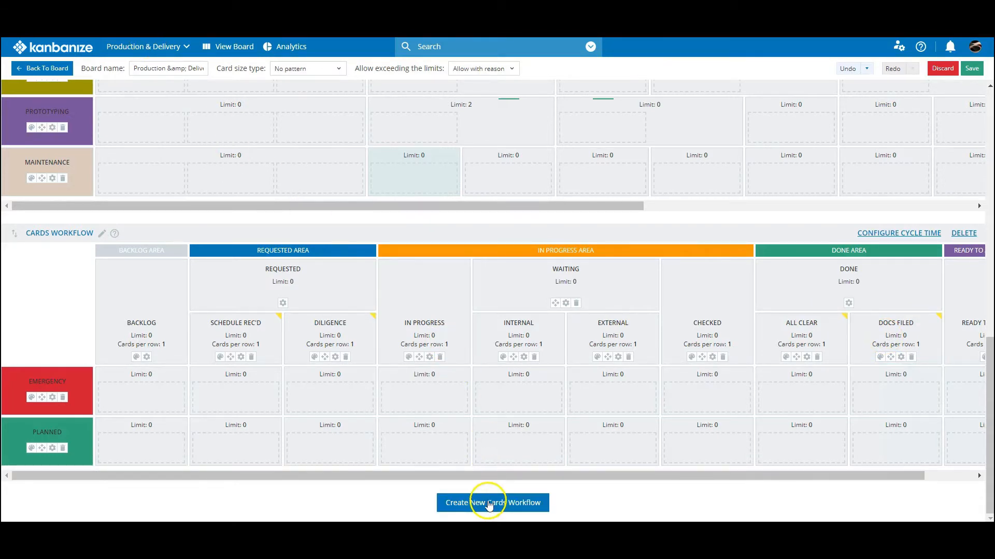
Add another default cards workflow below the customised Emergency/Planned one
{"action": "left_click", "coordinate": [491, 502]}
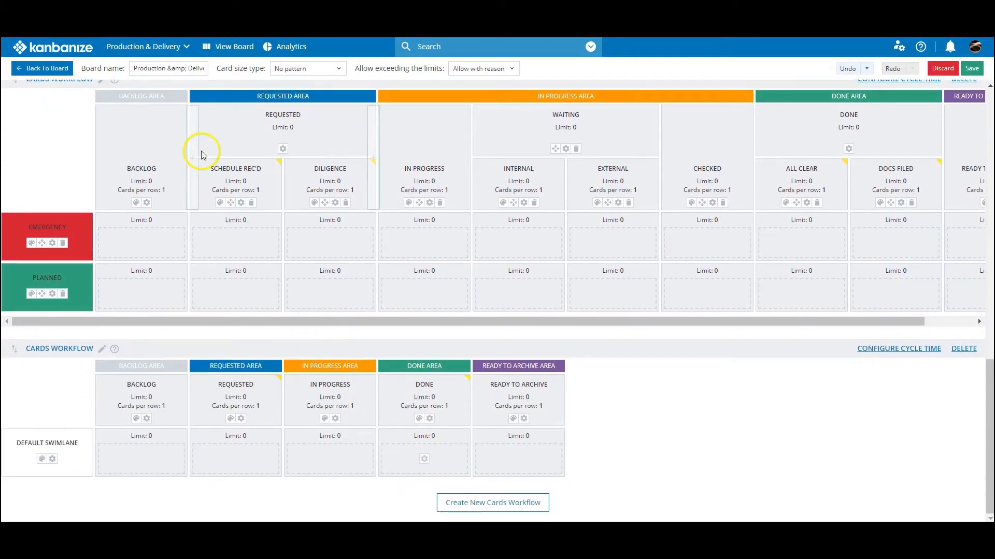
{"action": "scroll", "scroll_direction": "down", "scroll_amount": 3}
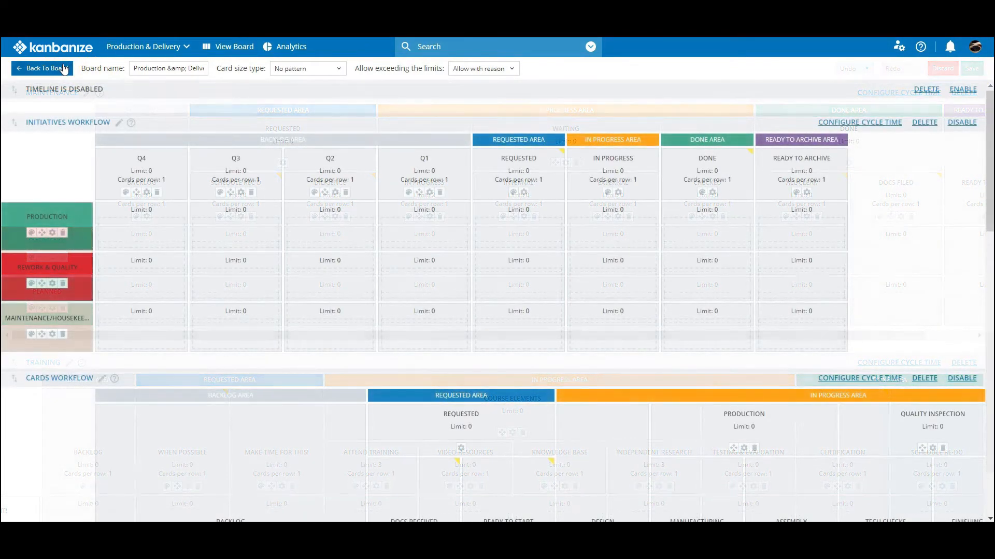
Return to the Production & Delivery board view and review its workflows
{"action": "left_click", "coordinate": [41, 69]}
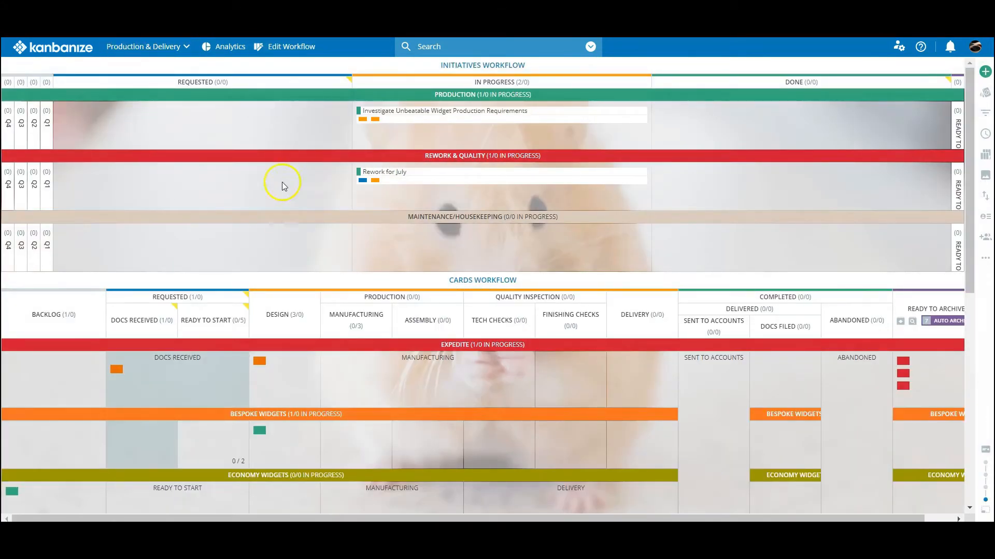
{"action": "scroll", "scroll_direction": "down", "scroll_amount": 3}
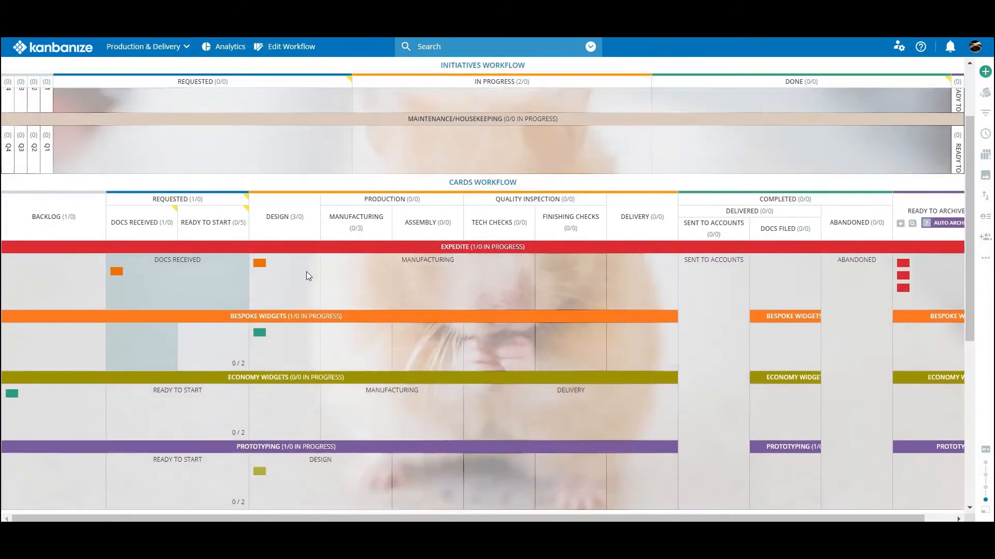
{"action": "scroll", "scroll_direction": "down", "scroll_amount": 3}
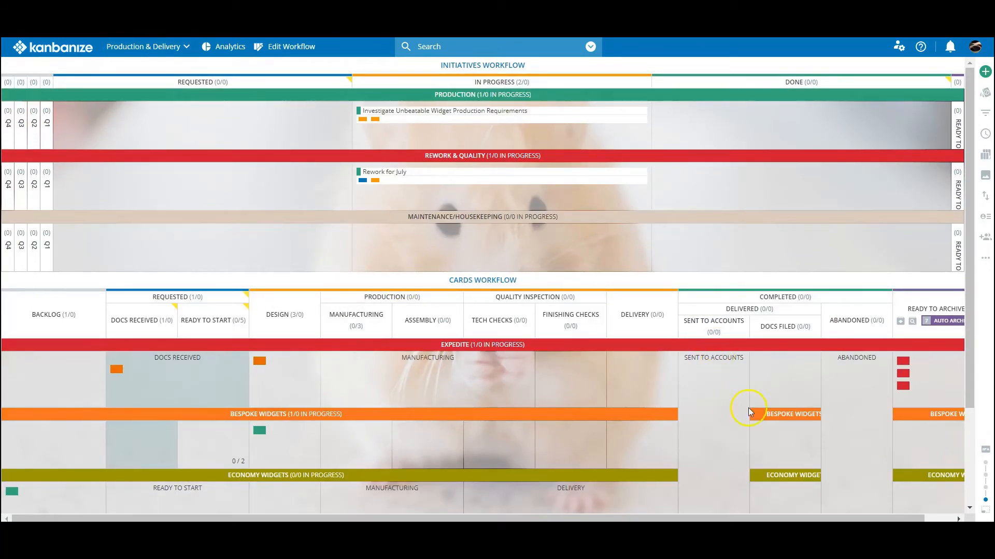
{"action": "mouse_move", "coordinate": [985, 493]}
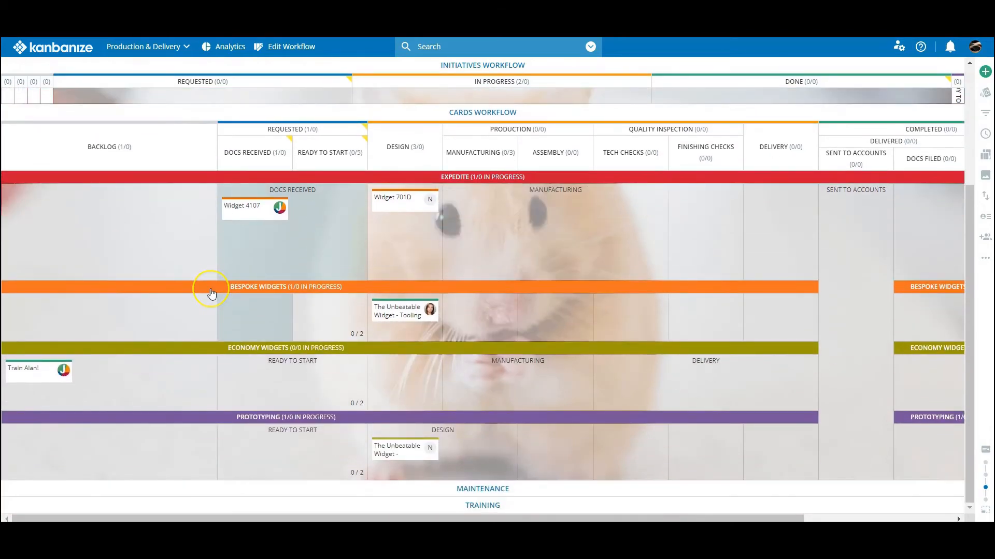
{"action": "scroll", "scroll_direction": "down", "scroll_amount": 3}
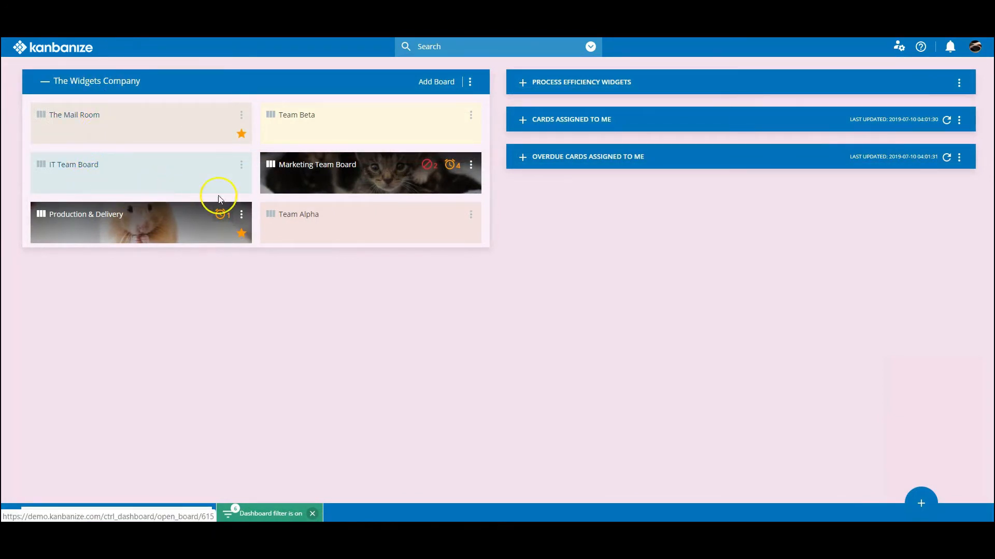
{"action": "mouse_move", "coordinate": [329, 137]}
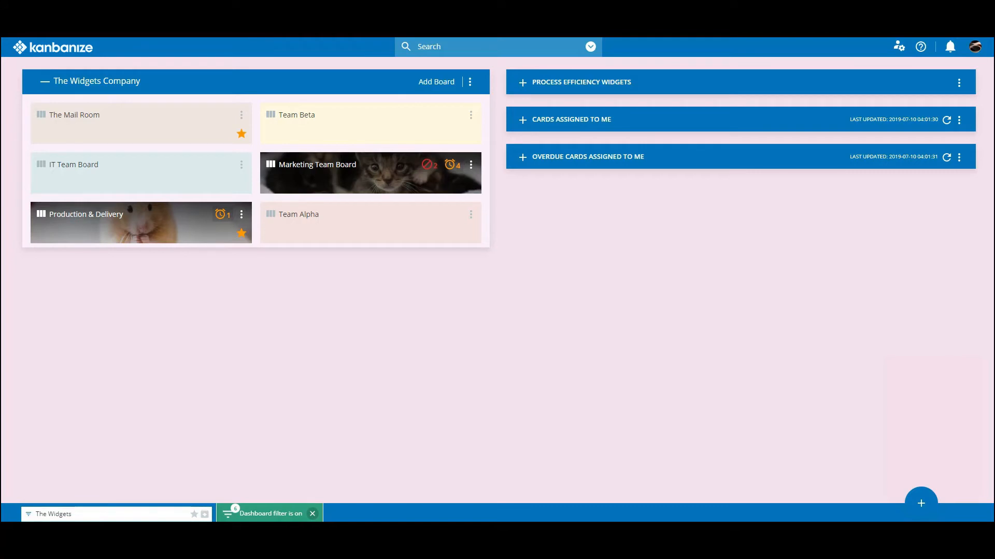
{"action": "mouse_move", "coordinate": [137, 44]}
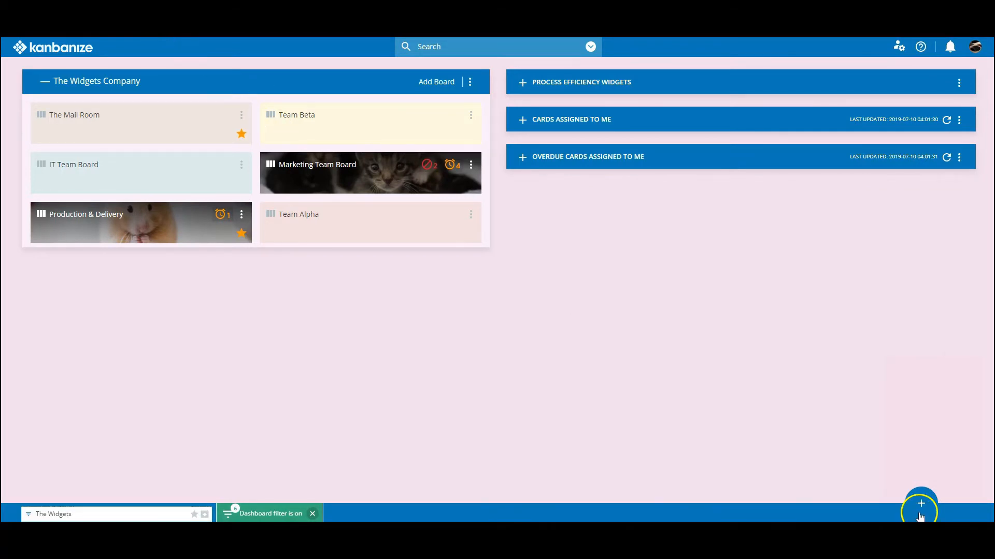
Start creating a new Management Workspace from the dashboard's add menu
{"action": "left_click", "coordinate": [920, 504]}
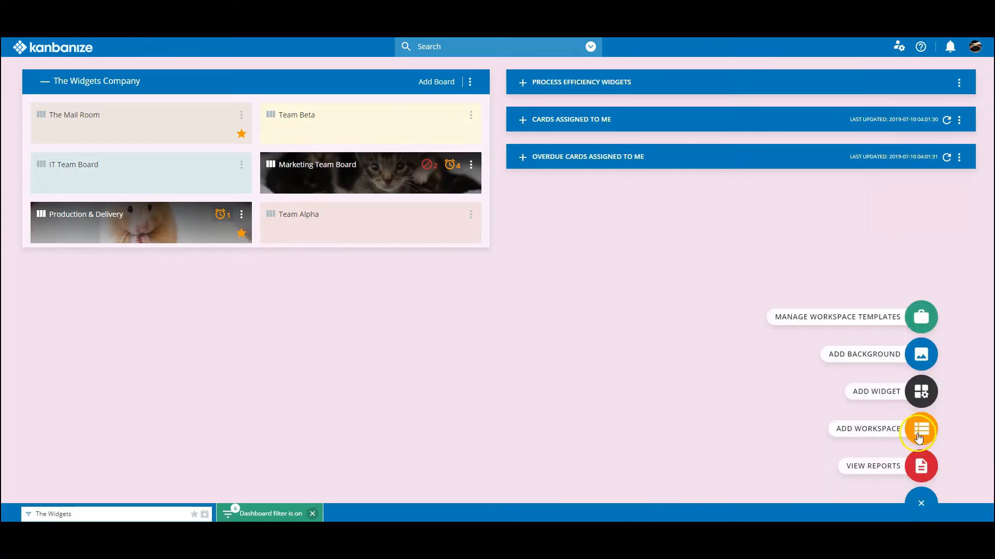
{"action": "left_click", "coordinate": [920, 429]}
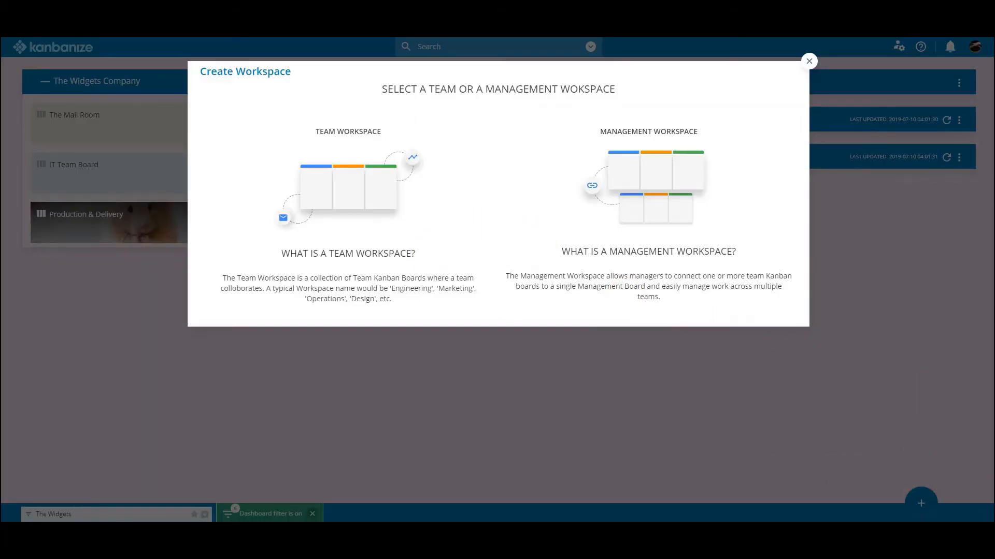
{"action": "left_click", "coordinate": [648, 184]}
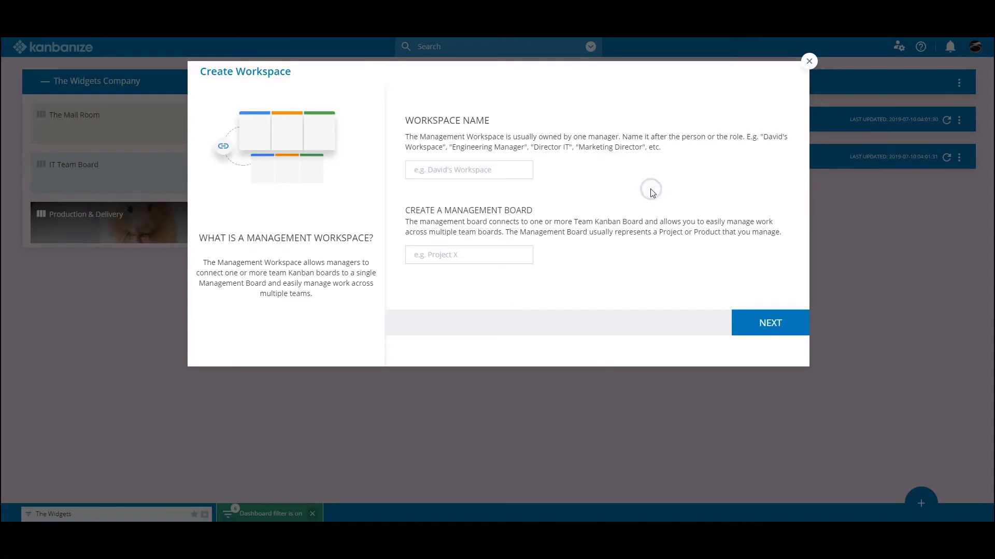
Name the workspace Sally's Workspace and its management board The Widgets Board, then continue
{"action": "left_click", "coordinate": [468, 169]}
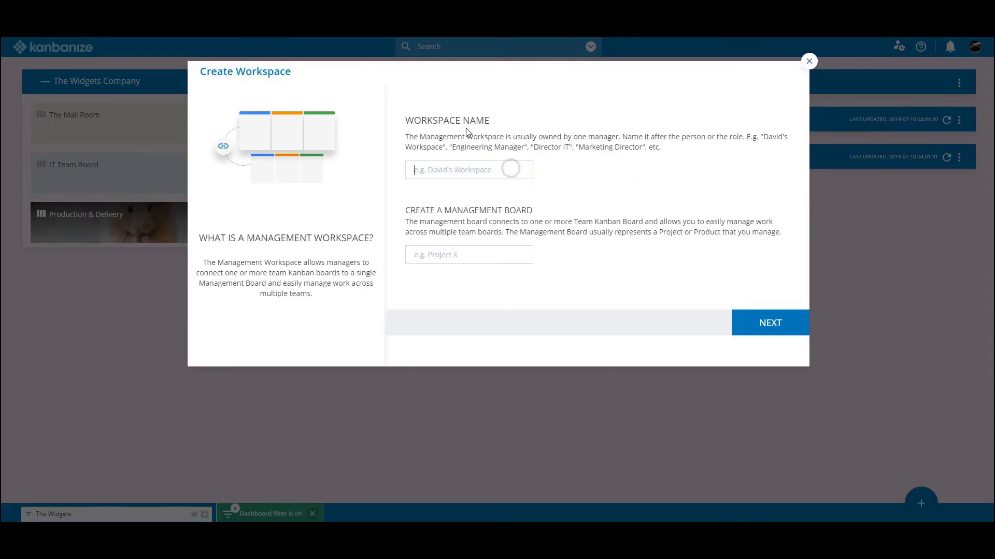
{"action": "type", "text": "Sally's Workspace"}
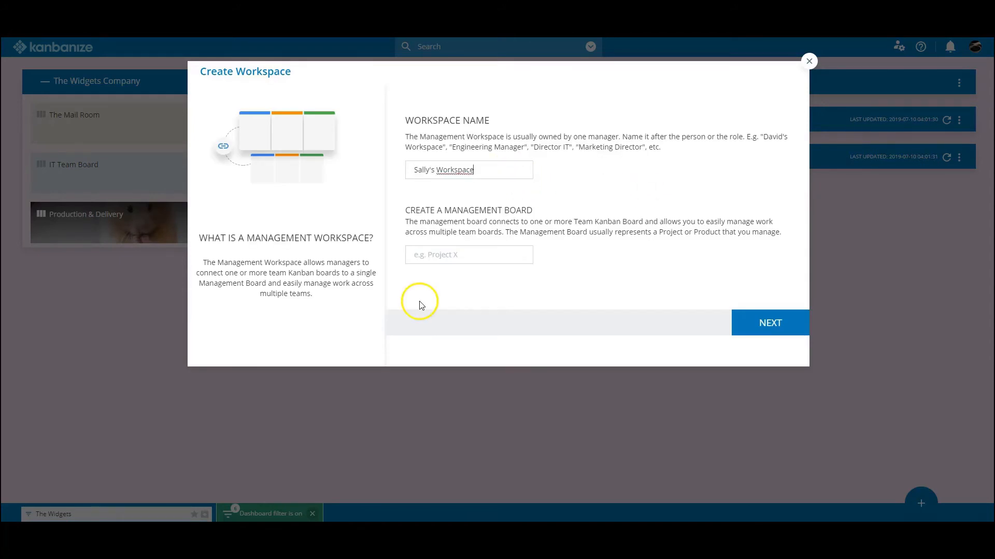
{"action": "left_click", "coordinate": [468, 254]}
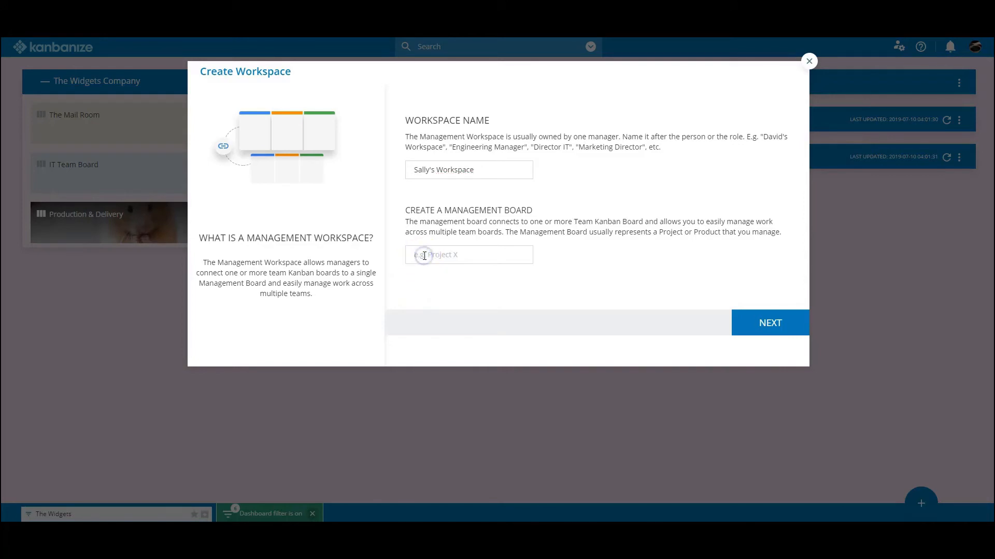
{"action": "type", "text": "The Widgets Board"}
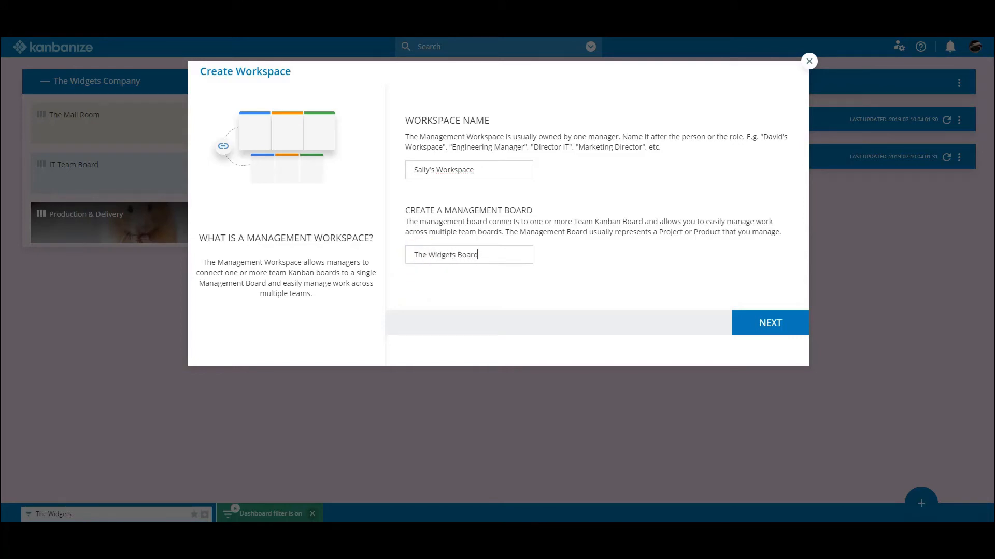
{"action": "left_click", "coordinate": [770, 323]}
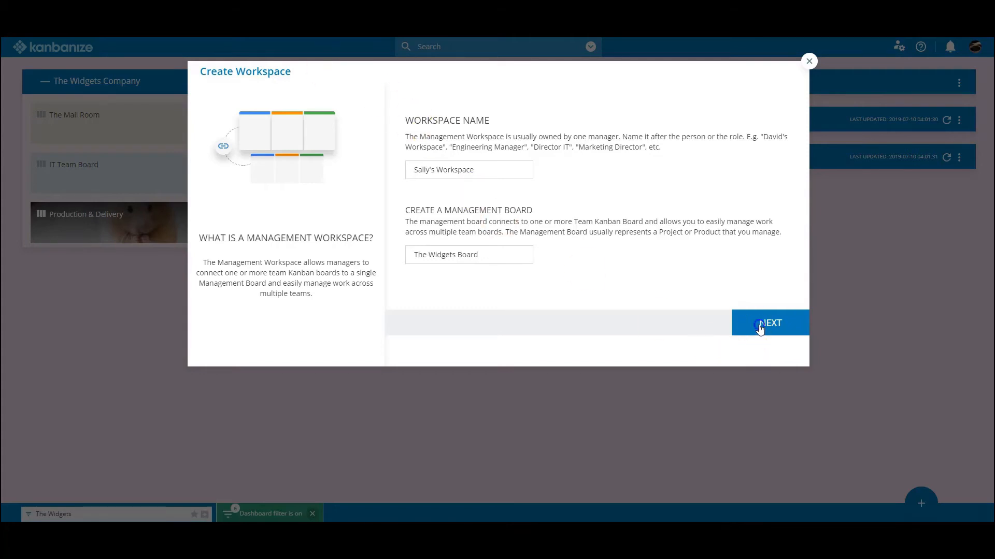
From the boards list, pick The Widgets Company's six team boards to link to The Widgets Board
{"action": "left_click", "coordinate": [769, 323]}
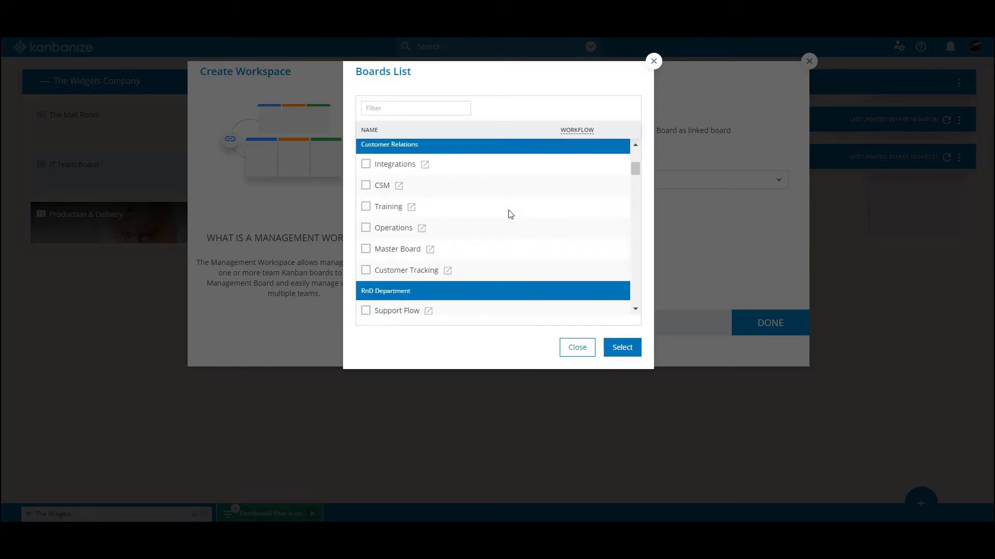
{"action": "scroll", "scroll_direction": "down", "scroll_amount": 3}
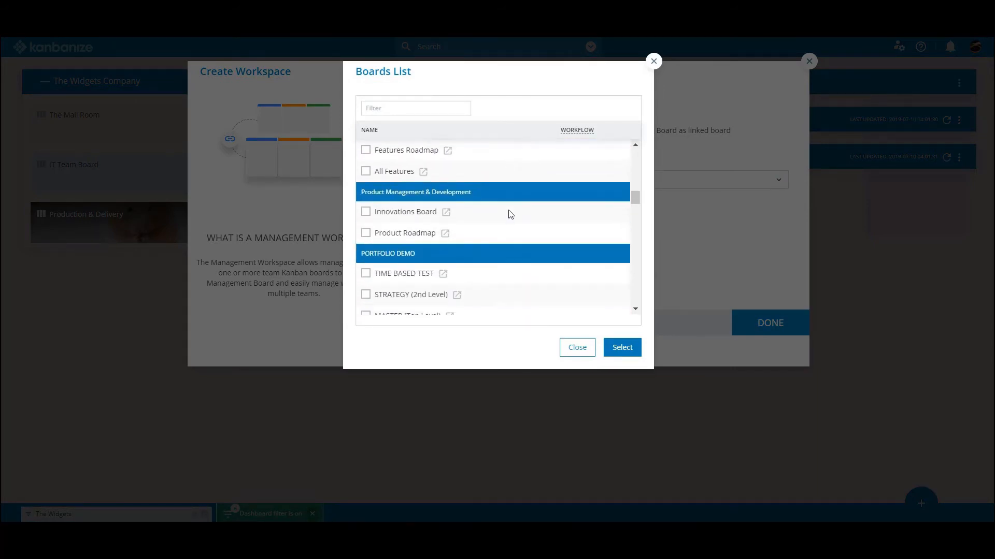
{"action": "scroll", "scroll_direction": "down", "scroll_amount": 3}
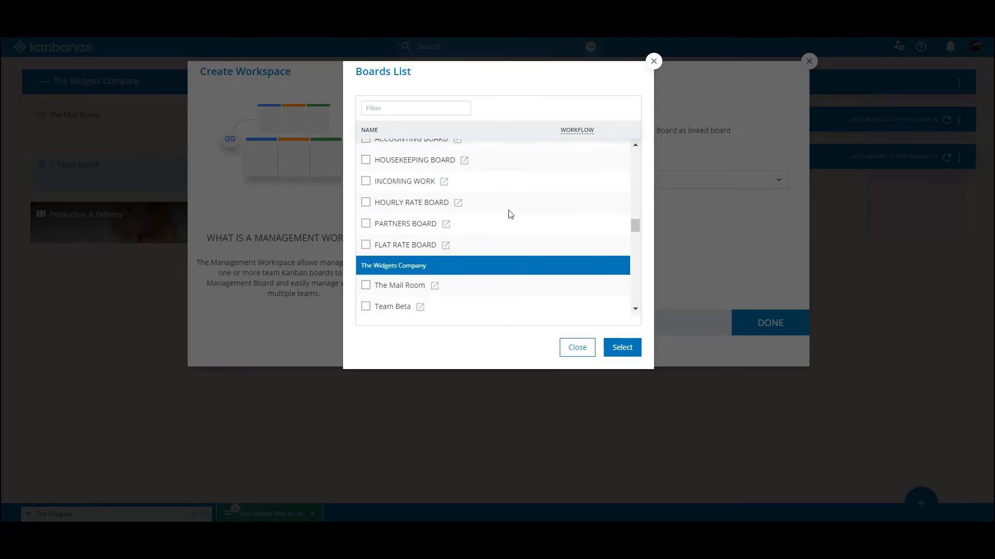
{"action": "scroll", "scroll_direction": "down", "scroll_amount": 3}
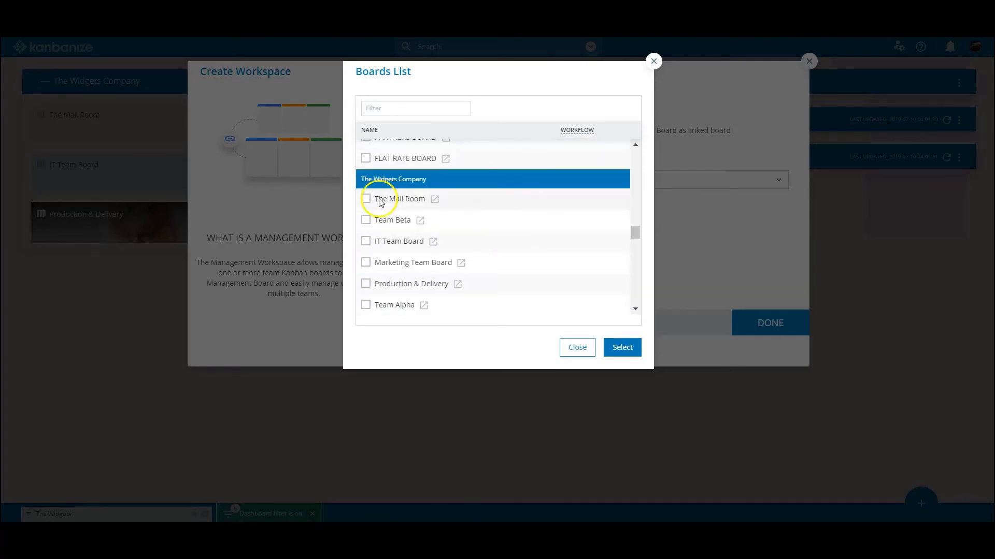
{"action": "left_click", "coordinate": [622, 347]}
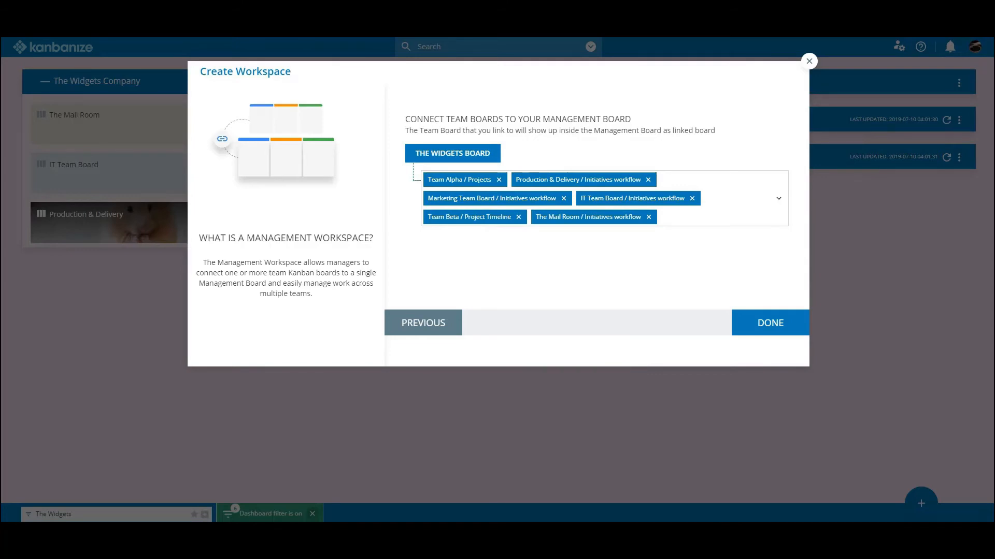
{"action": "mouse_move", "coordinate": [390, 185]}
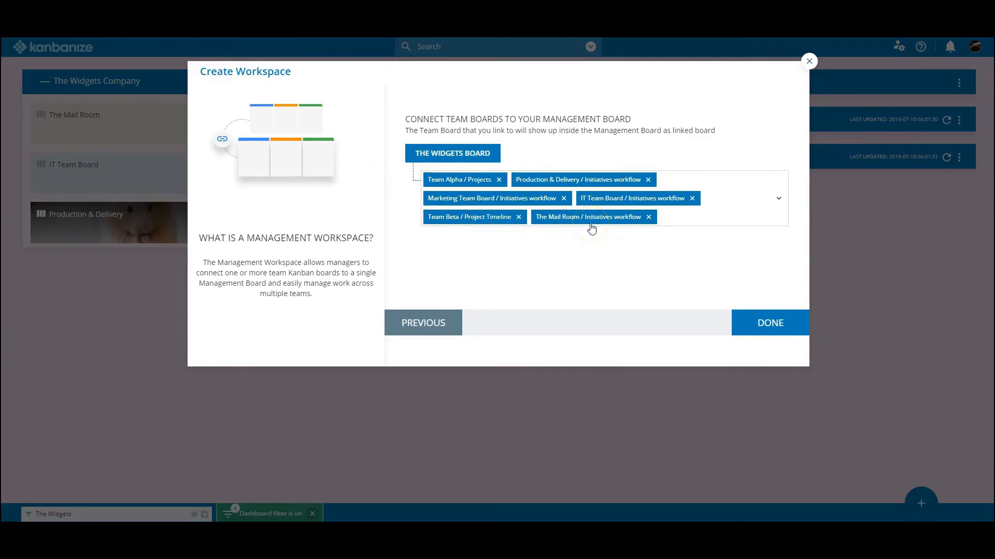
Finish creating Sally's Workspace and select The Widgets Board on the dashboard
{"action": "left_click", "coordinate": [768, 322]}
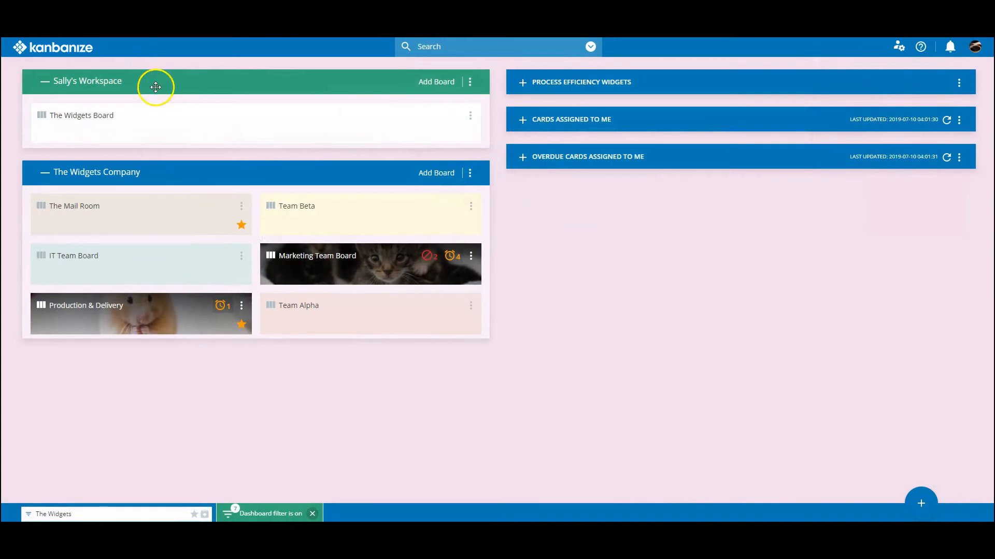
{"action": "mouse_move", "coordinate": [162, 161]}
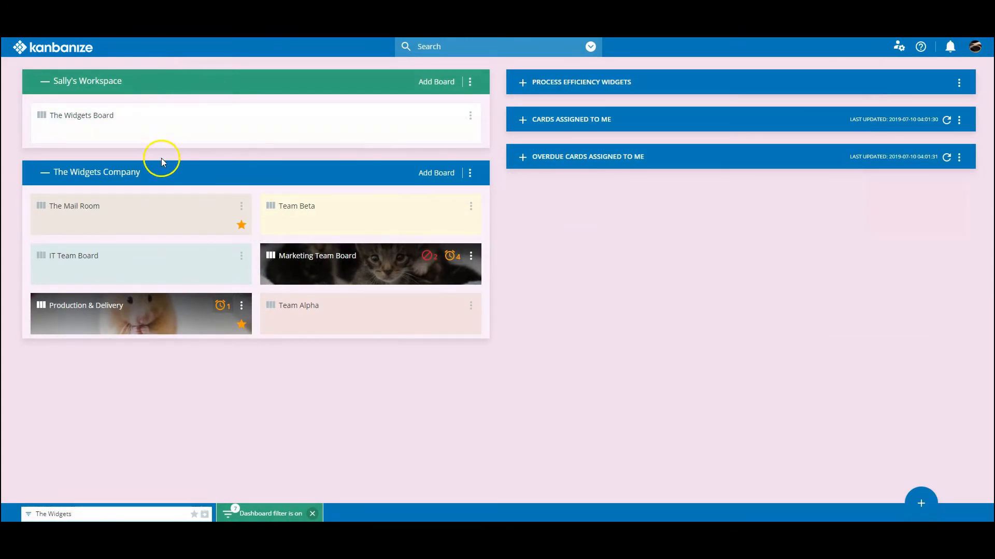
{"action": "mouse_move", "coordinate": [163, 169]}
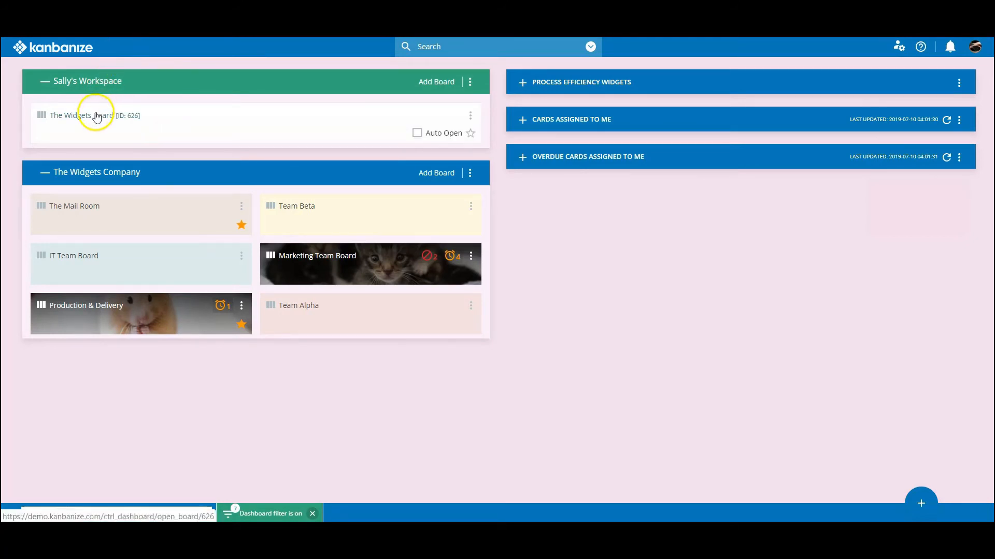
{"action": "left_click", "coordinate": [81, 115]}
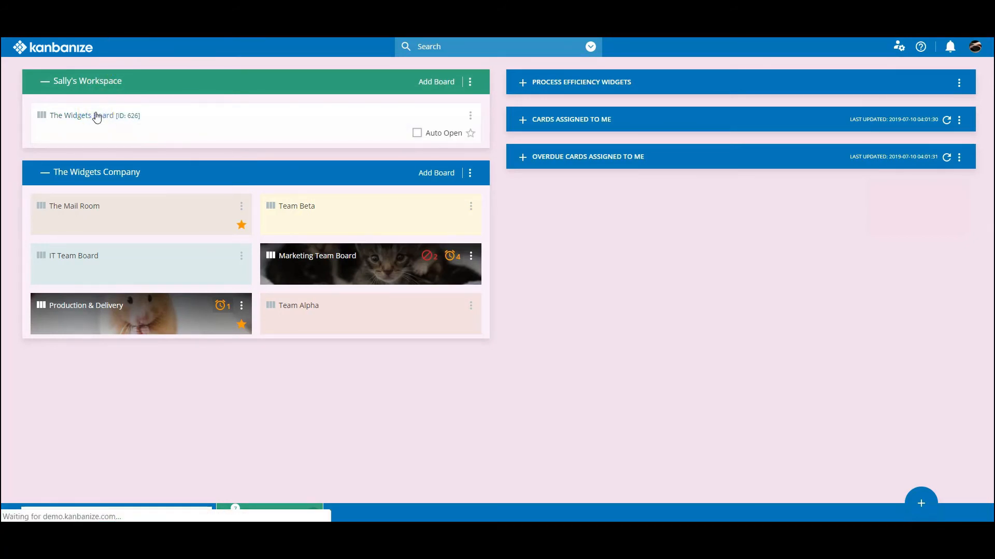
Open The Widgets Board showing its initiatives workflow above the related team boards
{"action": "left_click", "coordinate": [81, 115]}
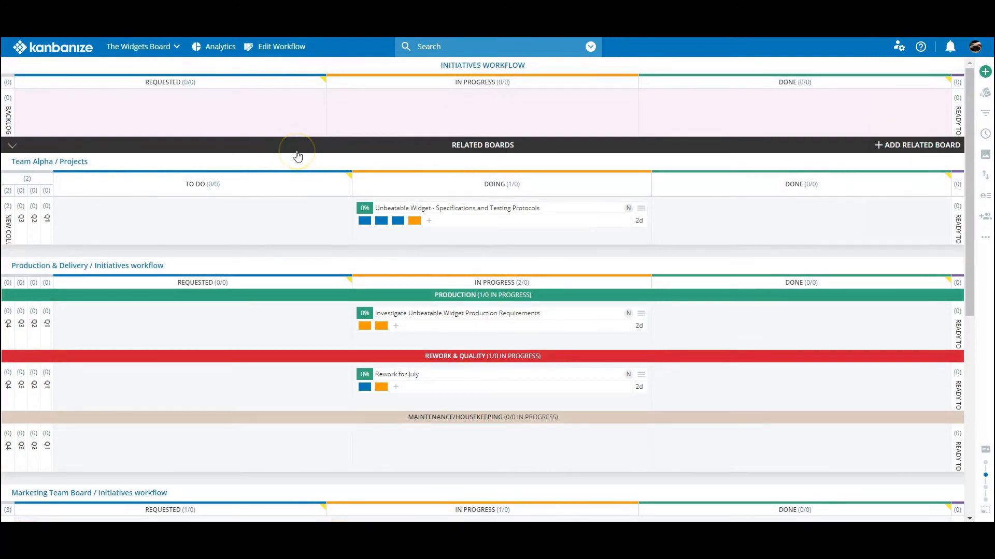
{"action": "mouse_move", "coordinate": [476, 156]}
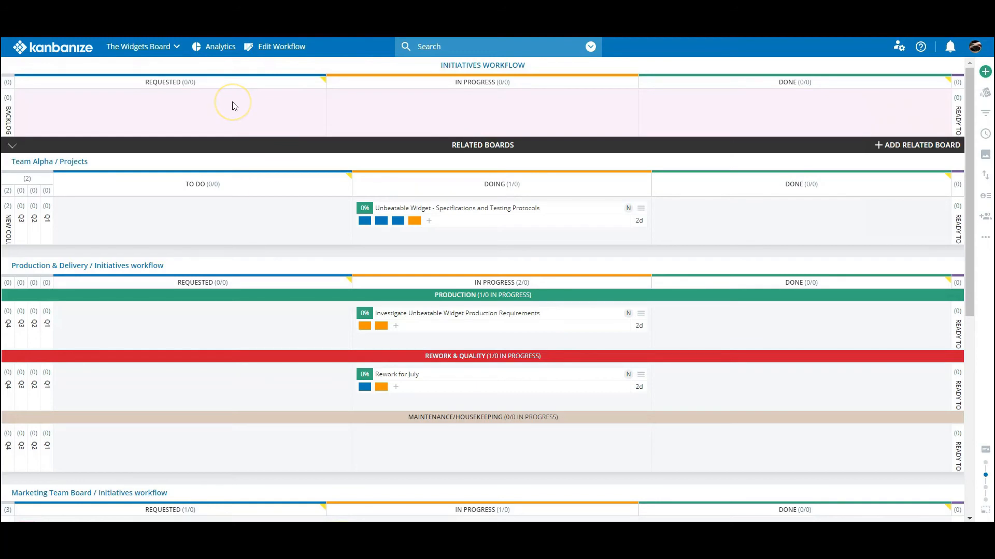
{"action": "mouse_move", "coordinate": [138, 47]}
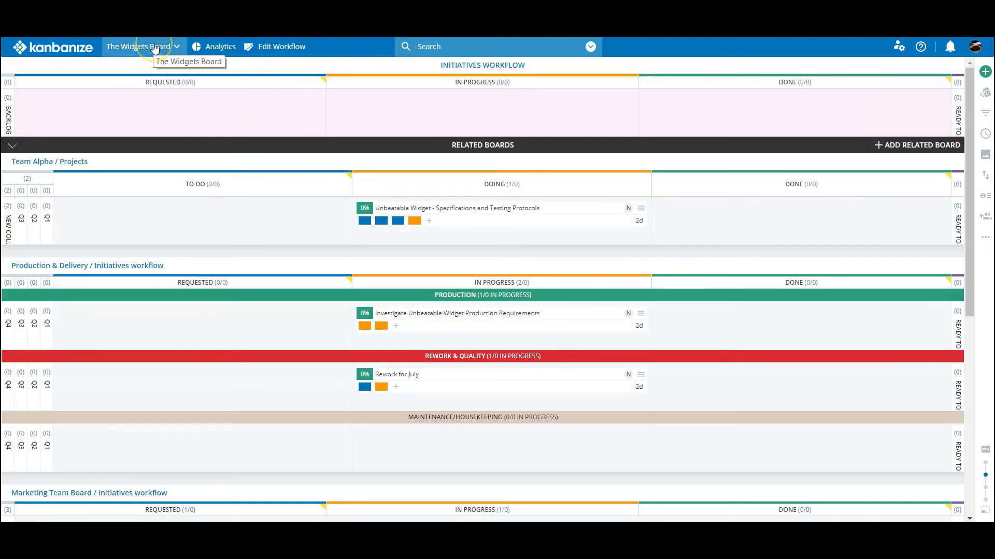
{"action": "mouse_move", "coordinate": [281, 47]}
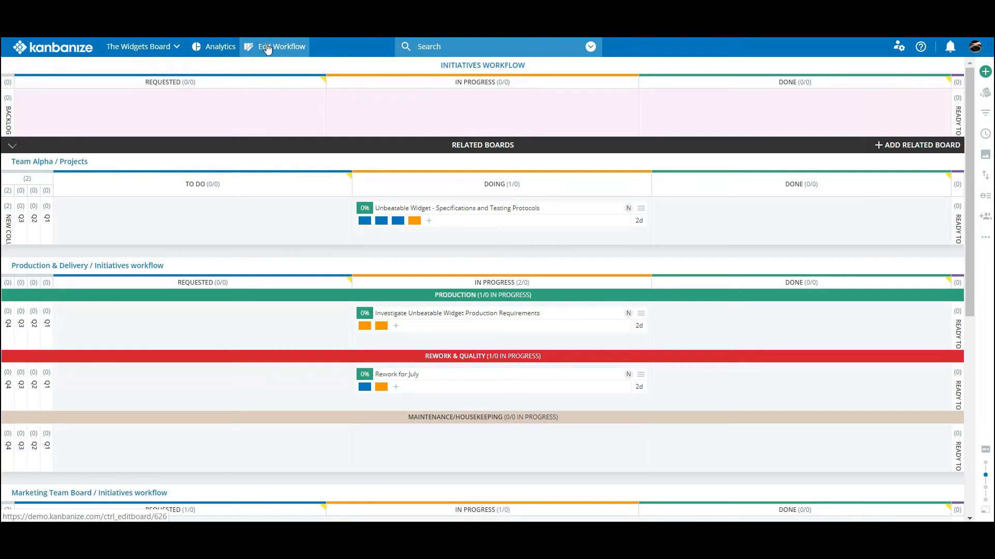
Open the workflow editor for The Widgets Board
{"action": "left_click", "coordinate": [280, 46]}
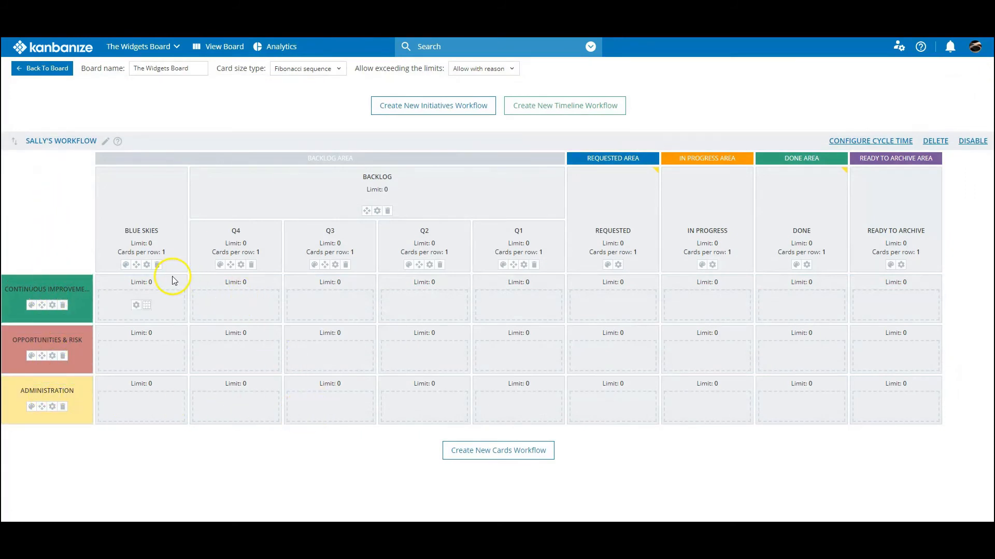
{"action": "mouse_move", "coordinate": [791, 343]}
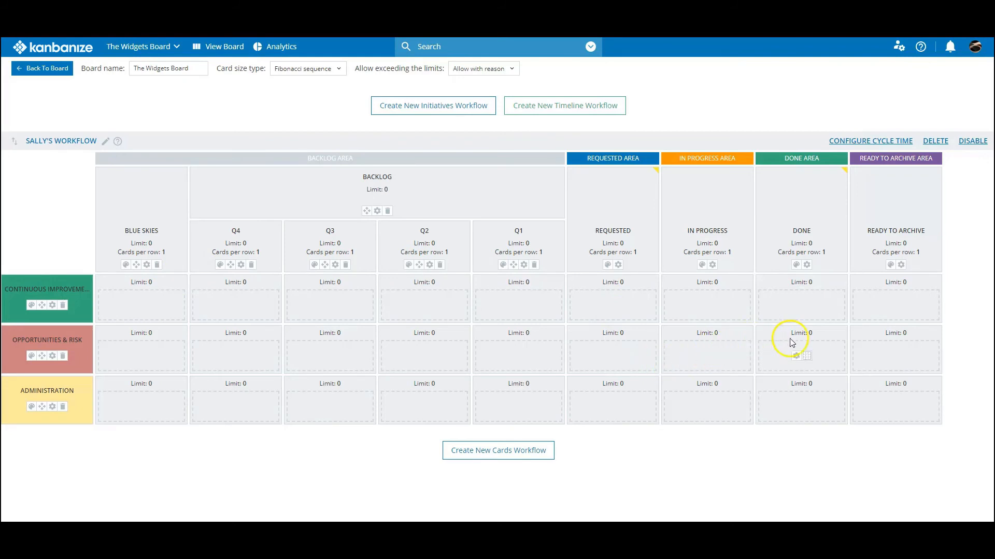
{"action": "mouse_move", "coordinate": [312, 90]}
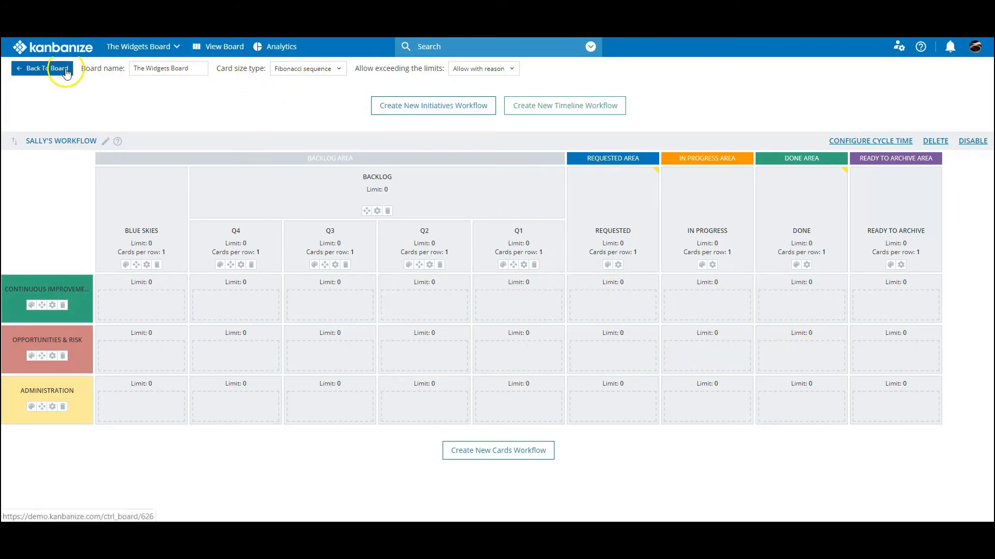
Back on the board, mark the Team Alpha card Unbeatable Widget with the Budget Required sticker
{"action": "left_click", "coordinate": [41, 68]}
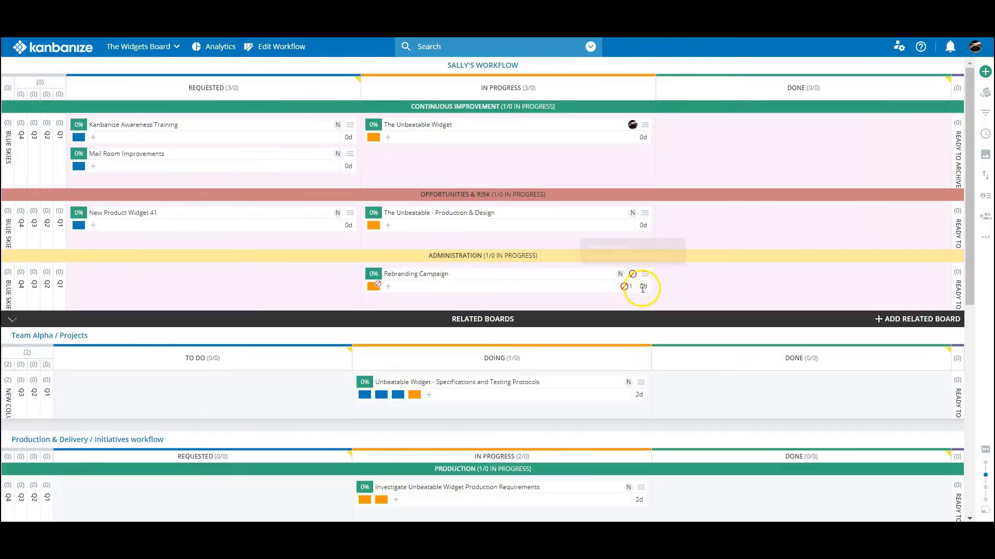
{"action": "mouse_move", "coordinate": [985, 92]}
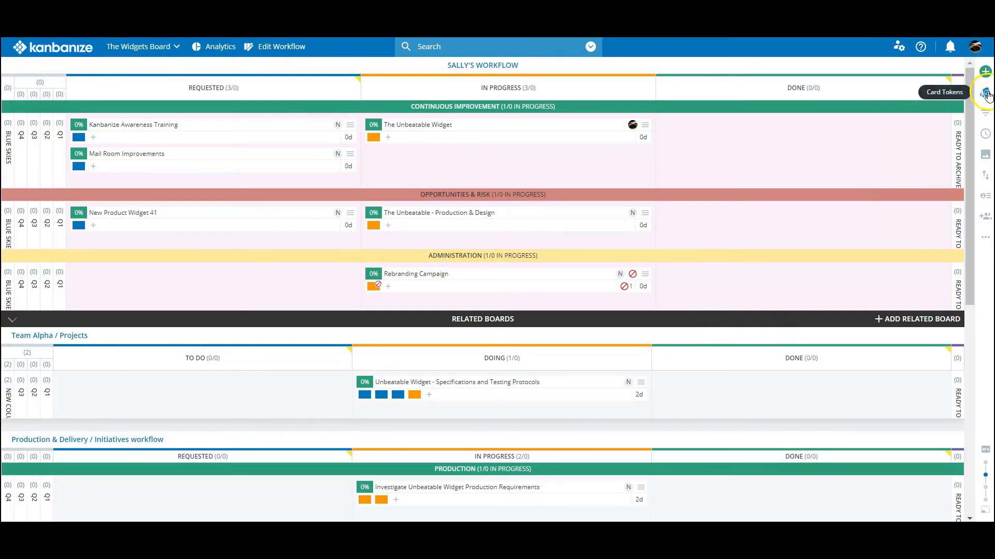
{"action": "left_click", "coordinate": [985, 92]}
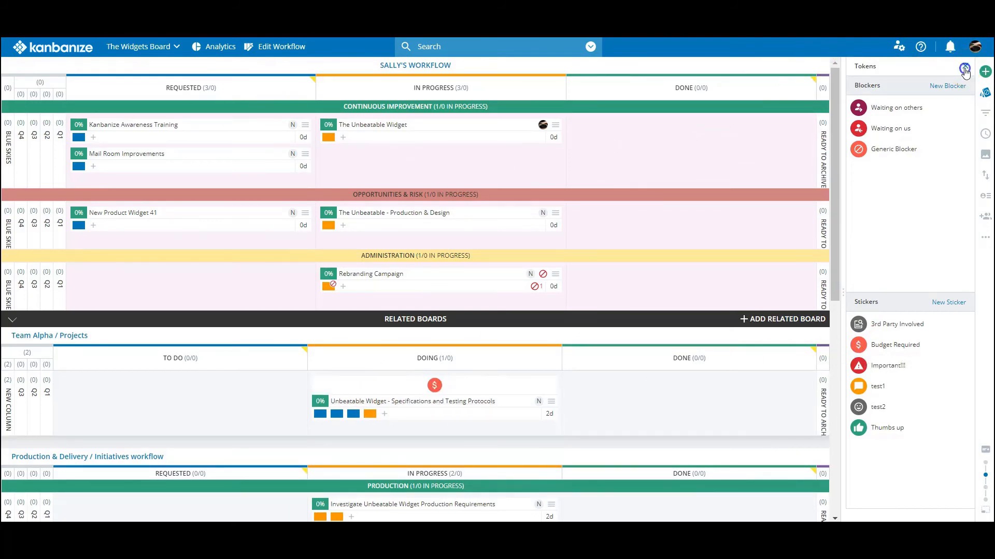
{"action": "left_click", "coordinate": [965, 70]}
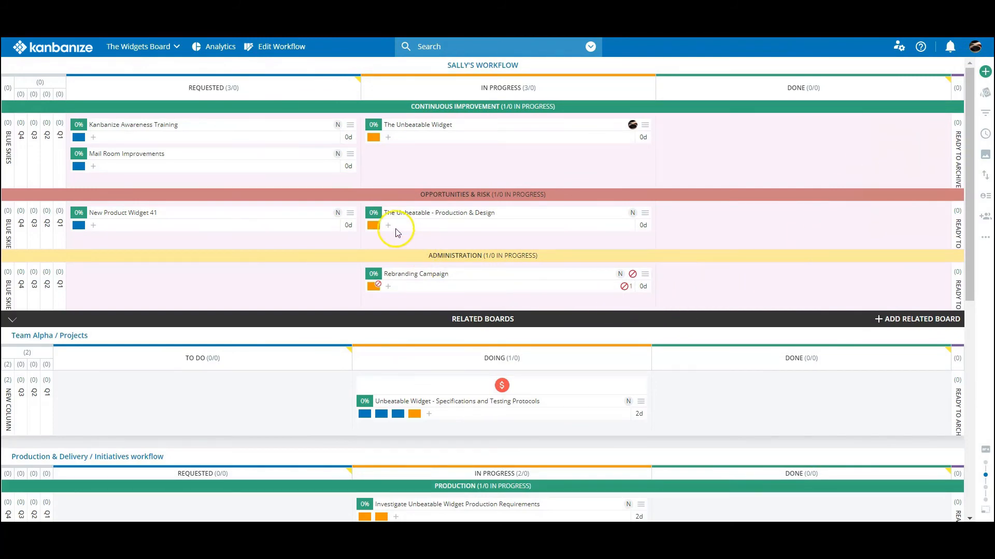
{"action": "scroll", "scroll_direction": "down", "scroll_amount": 3}
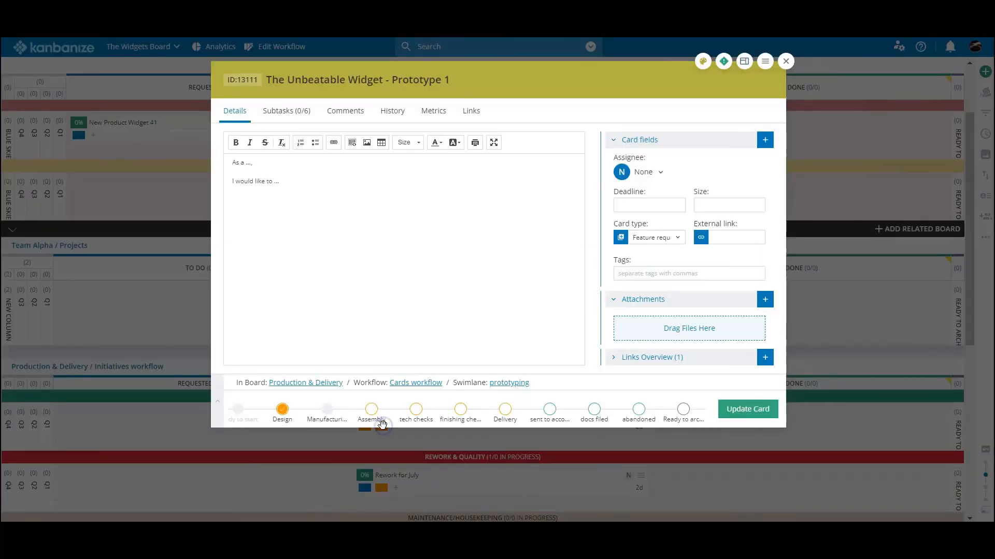
{"action": "left_click", "coordinate": [785, 61]}
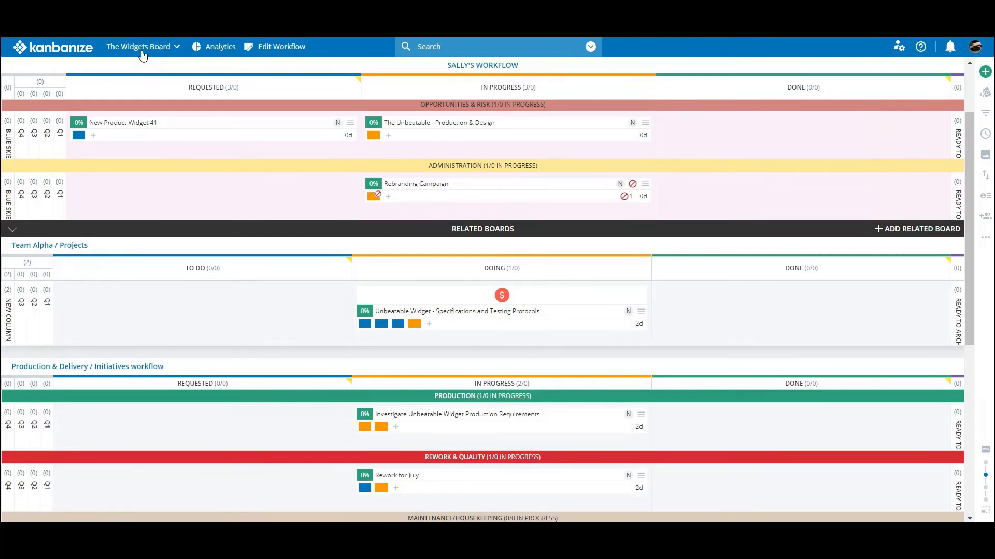
{"action": "scroll", "scroll_direction": "down", "scroll_amount": 3}
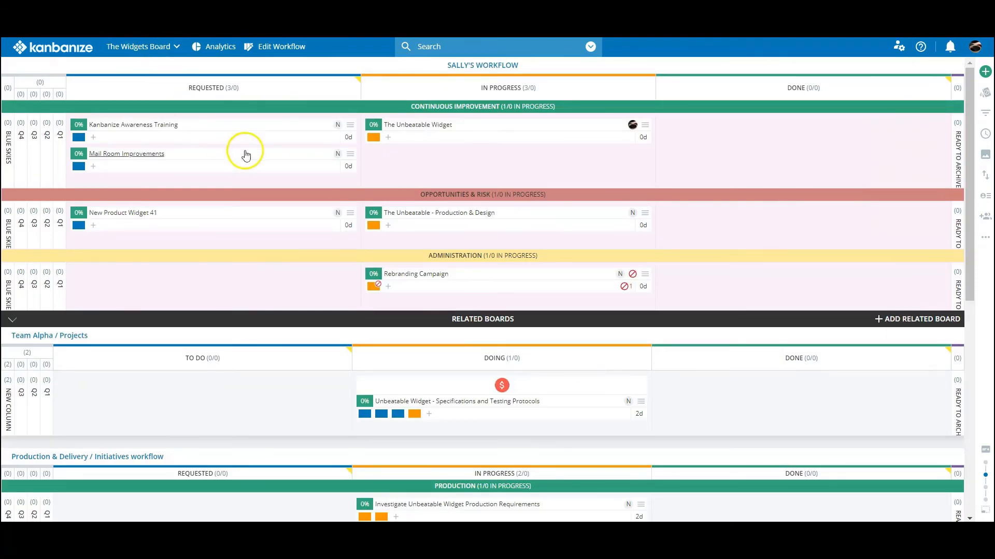
Create a new Cards Workflow on The Widgets Board via the workflow editor
{"action": "left_click", "coordinate": [280, 46]}
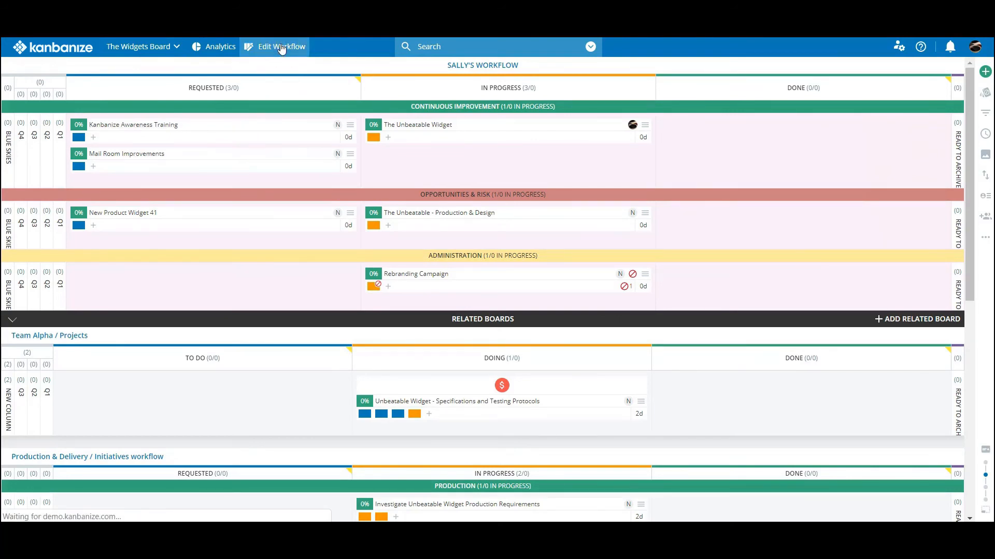
{"action": "left_click", "coordinate": [280, 47]}
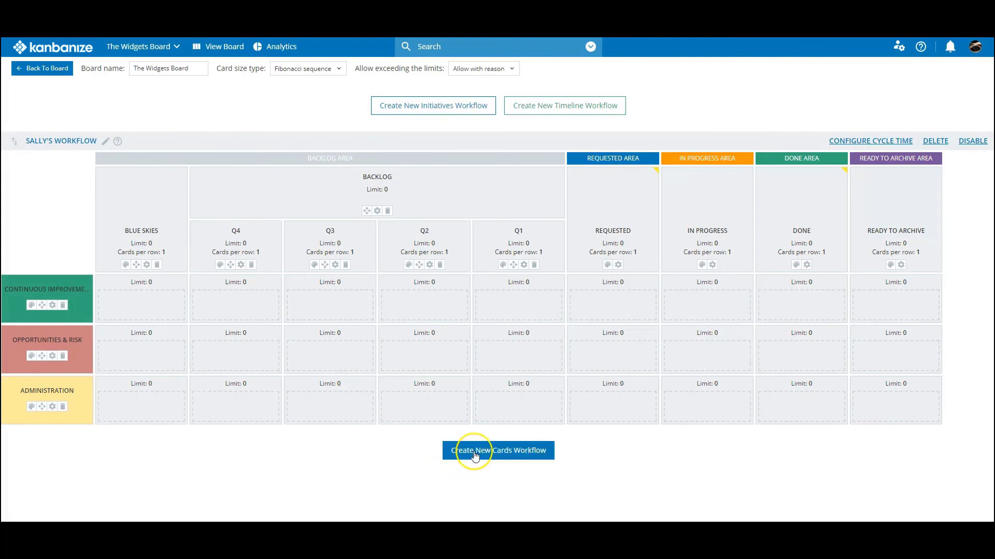
{"action": "left_click", "coordinate": [497, 450]}
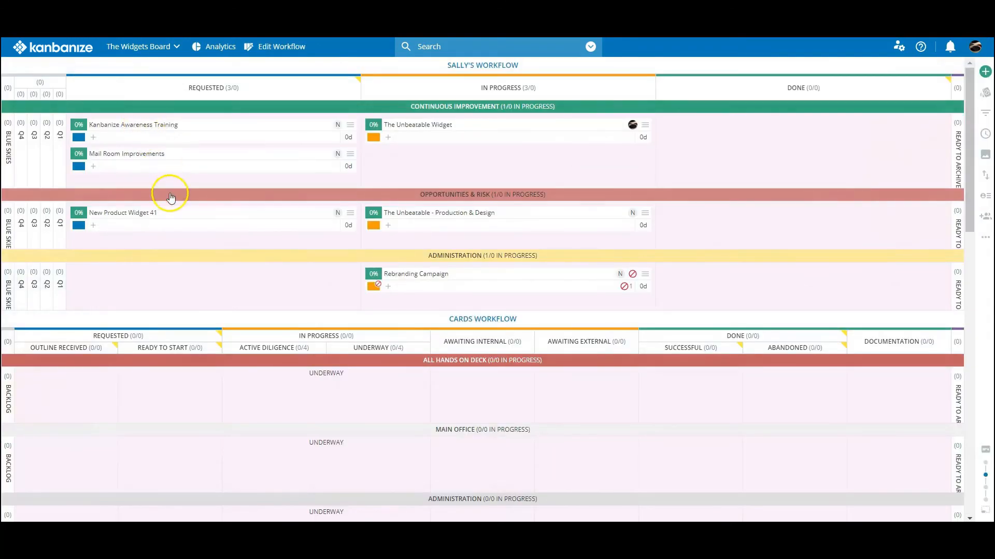
{"action": "scroll", "scroll_direction": "down", "scroll_amount": 3}
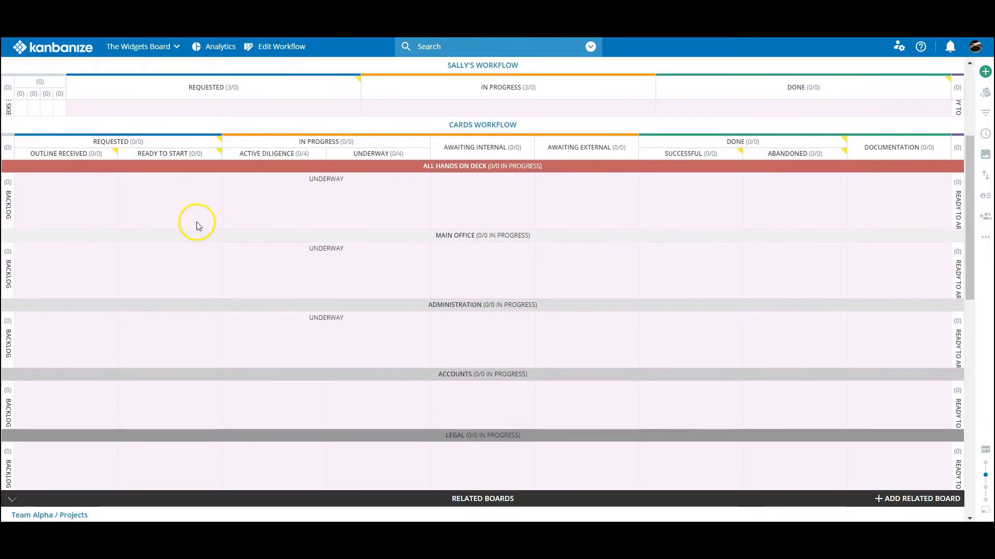
{"action": "mouse_move", "coordinate": [417, 194]}
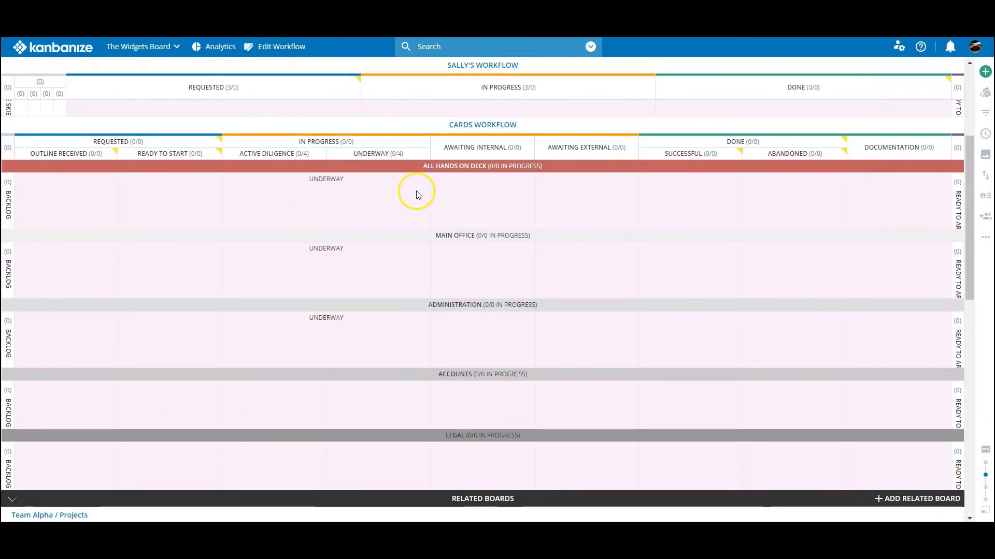
{"action": "mouse_move", "coordinate": [333, 383]}
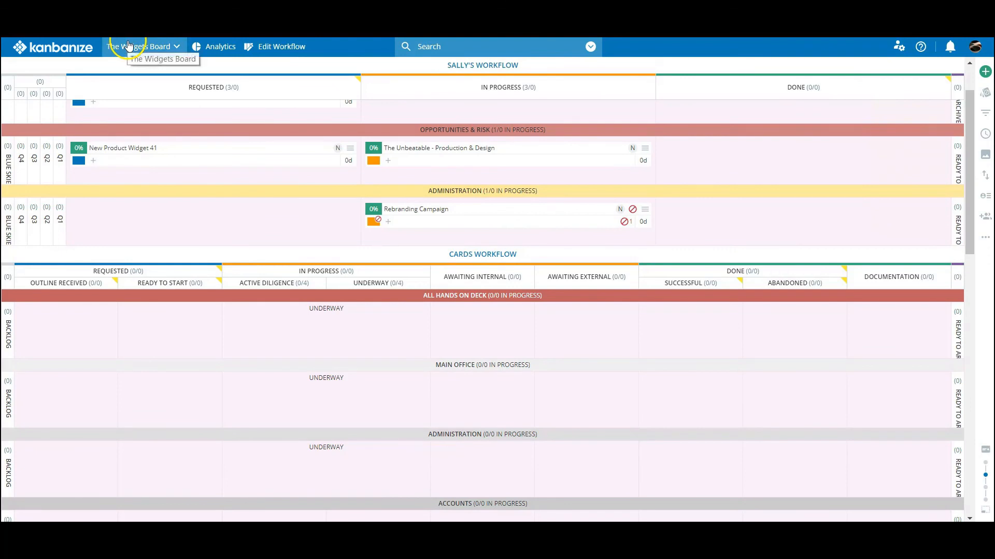
Return to the workspace dashboard and bring up the add menu
{"action": "left_click", "coordinate": [144, 46]}
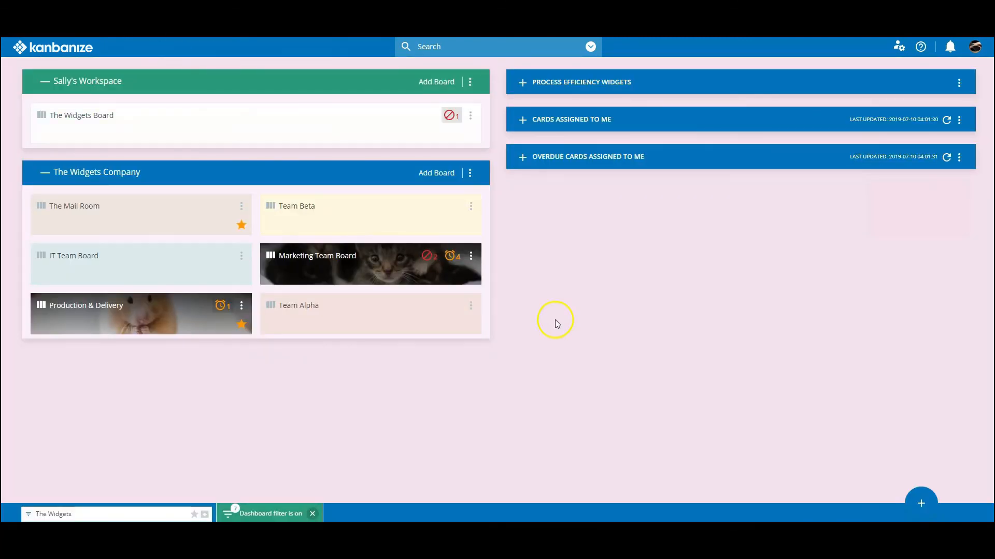
{"action": "left_click", "coordinate": [920, 501]}
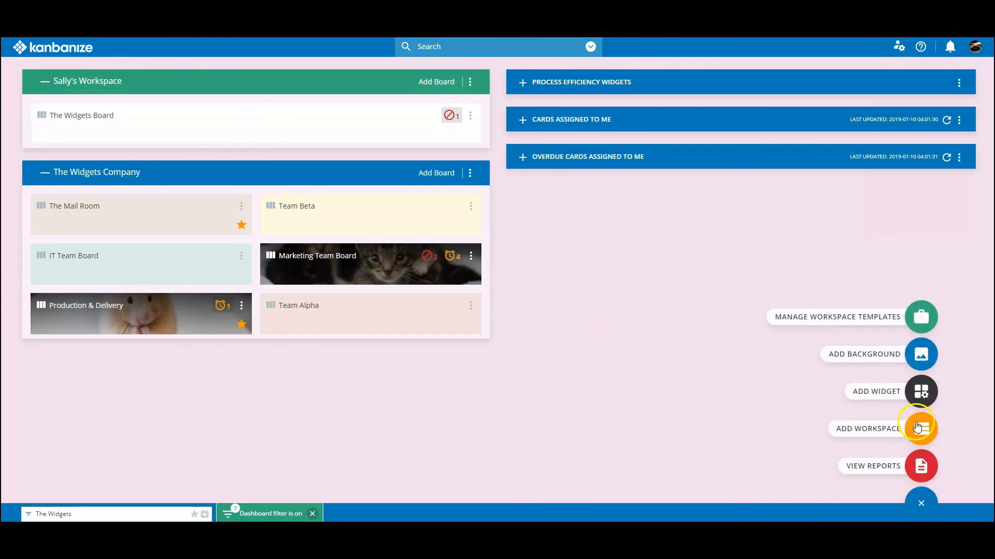
Start a management workspace named Frank's Workspace with board Widgets, Gizmos and Gadgets
{"action": "left_click", "coordinate": [919, 428]}
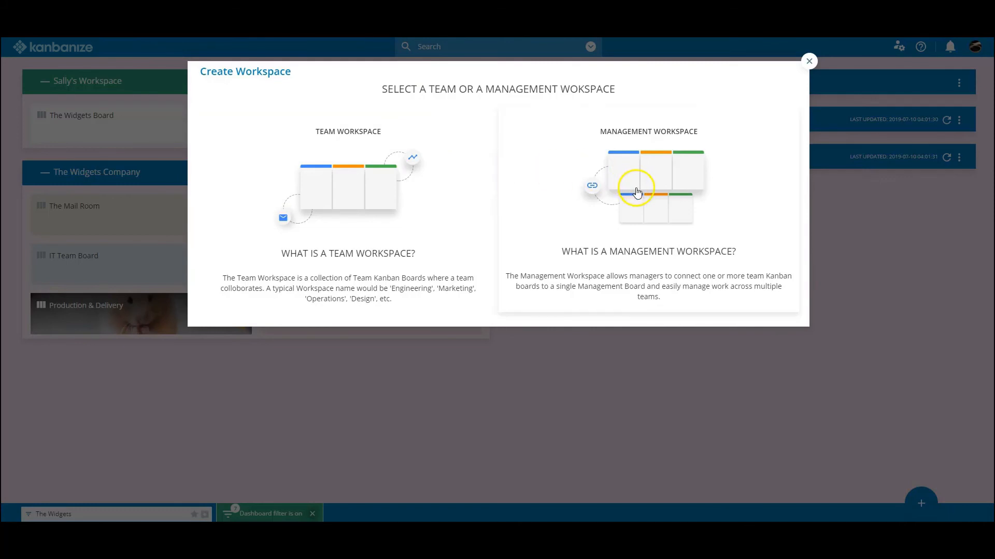
{"action": "left_click", "coordinate": [647, 184]}
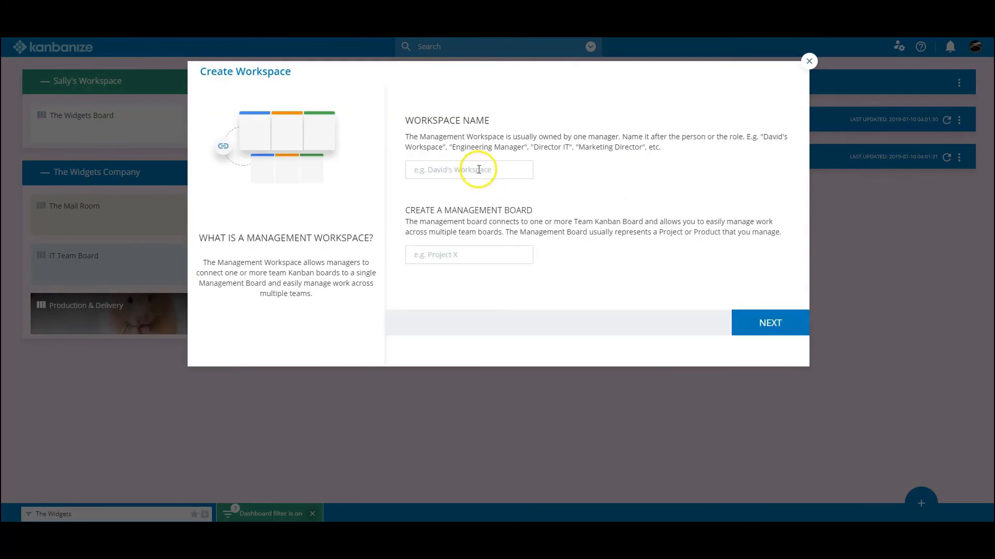
{"action": "type", "text": "Frank's"}
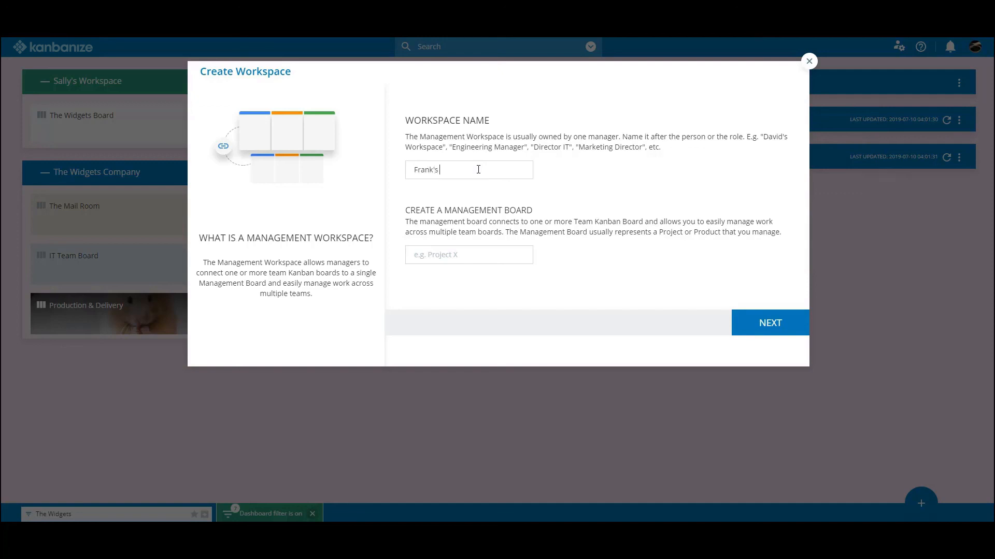
{"action": "type", "text": "Workspace"}
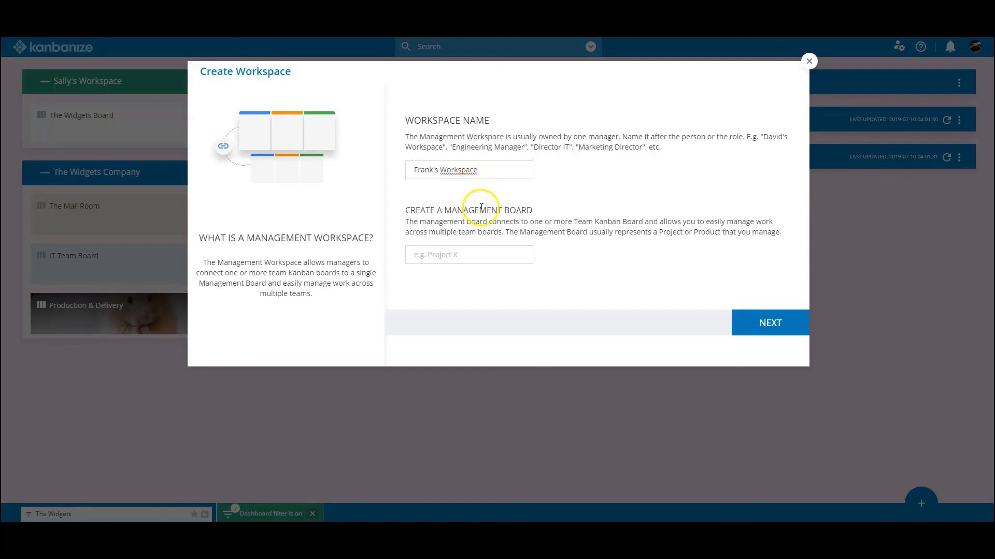
{"action": "type", "text": "Widgets, Gizmos and Ga"}
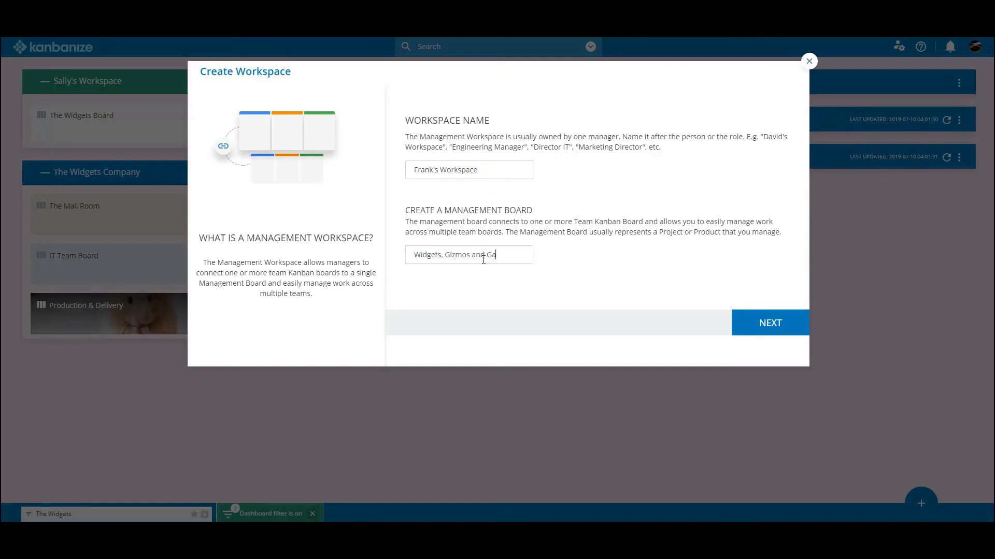
Proceed to linking team boards and browse the list of available boards
{"action": "left_click", "coordinate": [770, 322]}
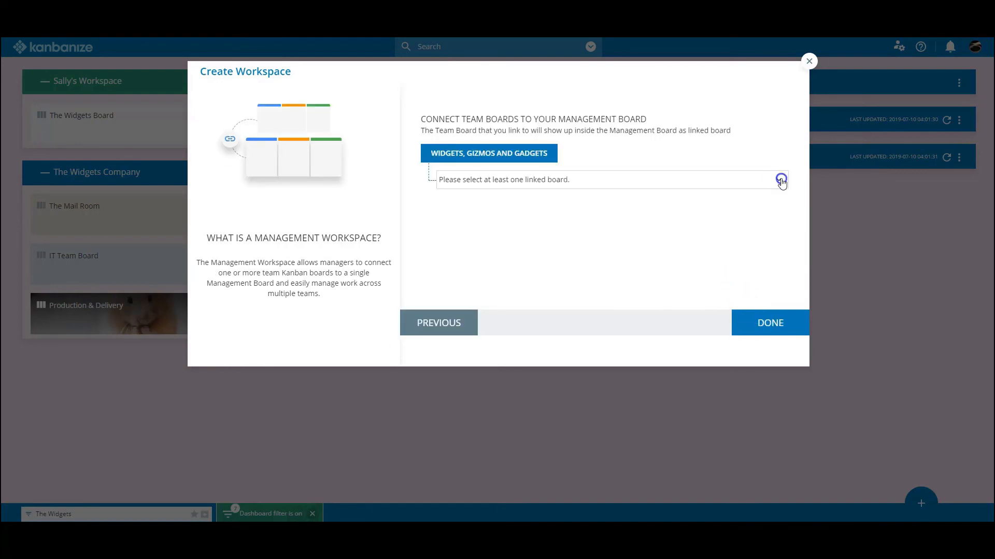
{"action": "left_click", "coordinate": [781, 180]}
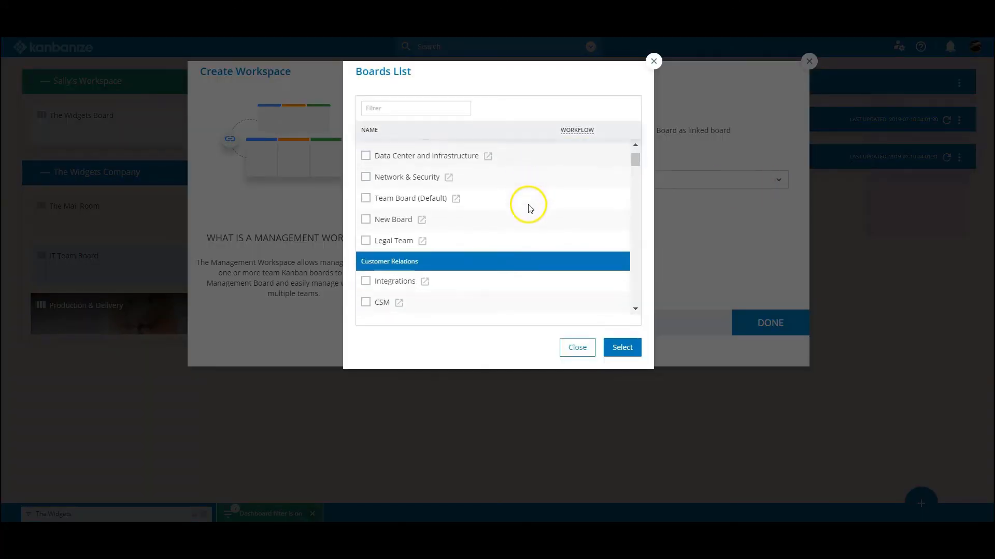
{"action": "scroll", "scroll_direction": "down", "scroll_amount": 3}
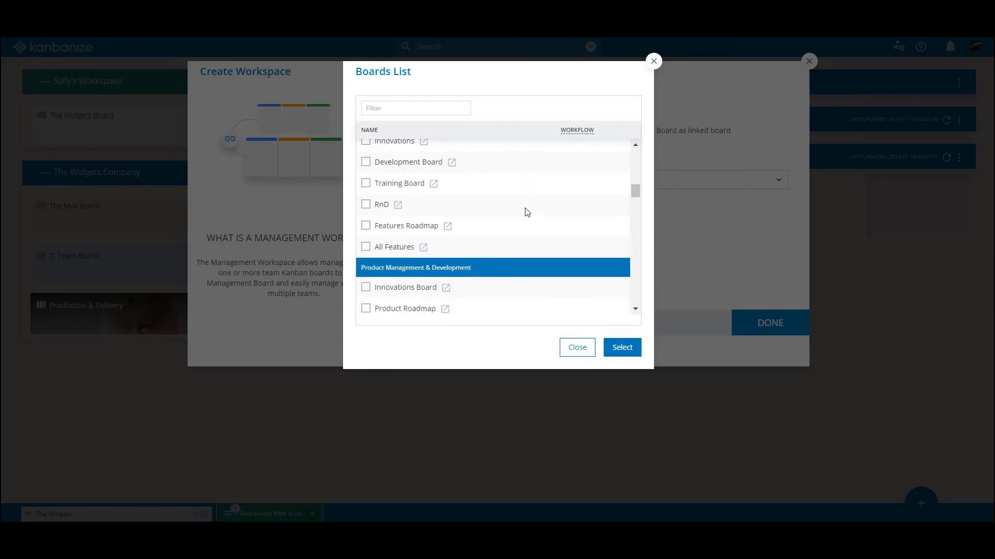